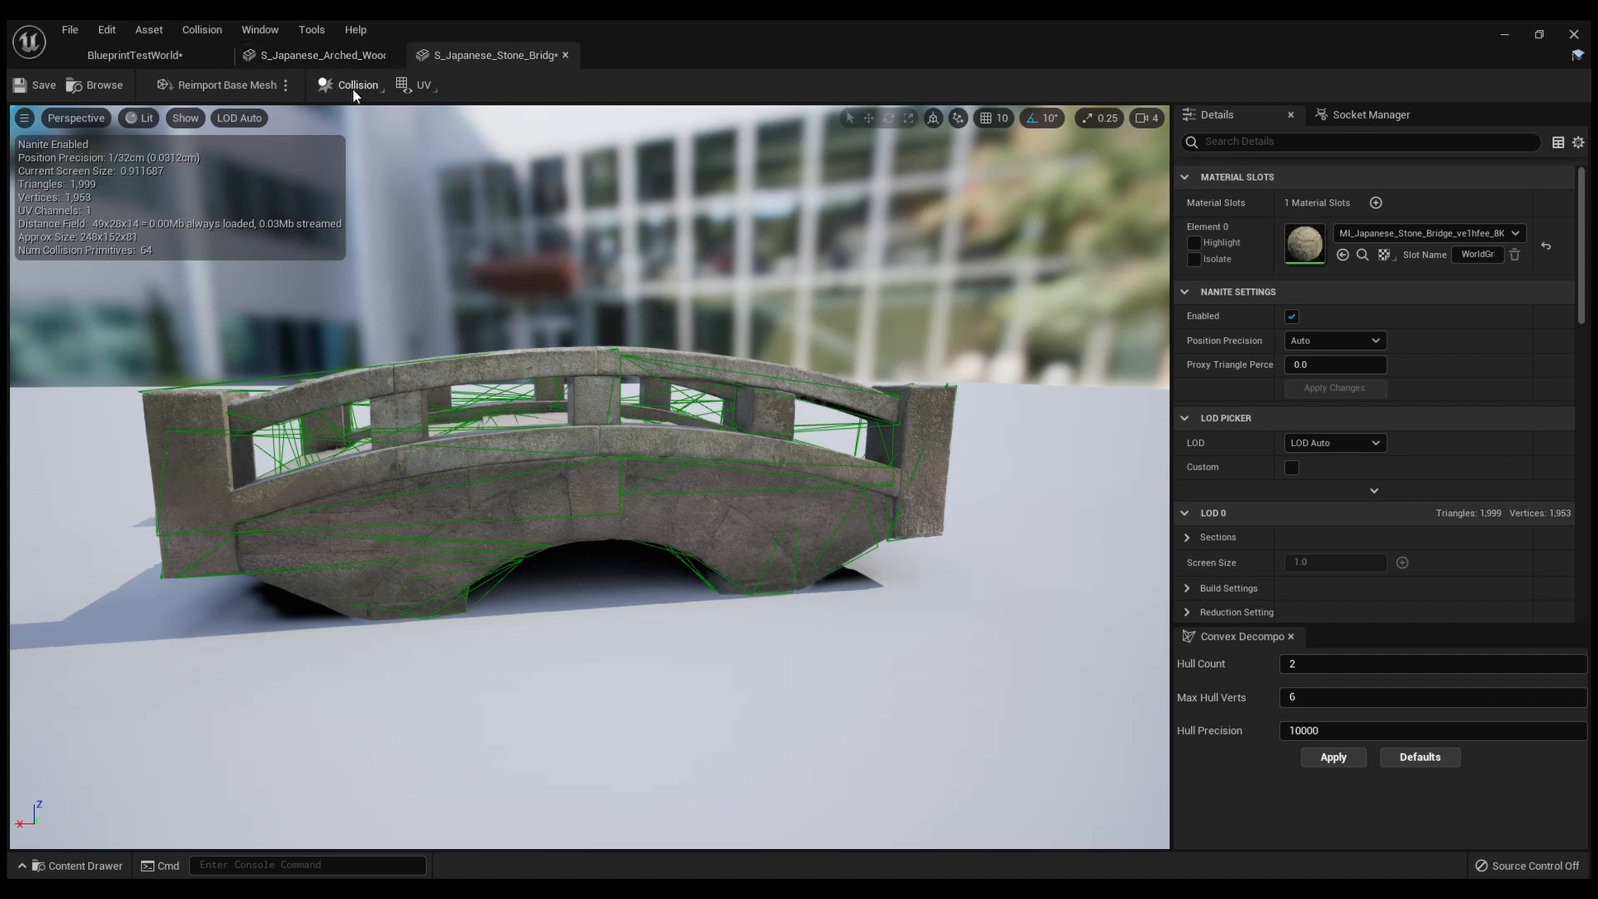
pyautogui.moveTo(389, 275)
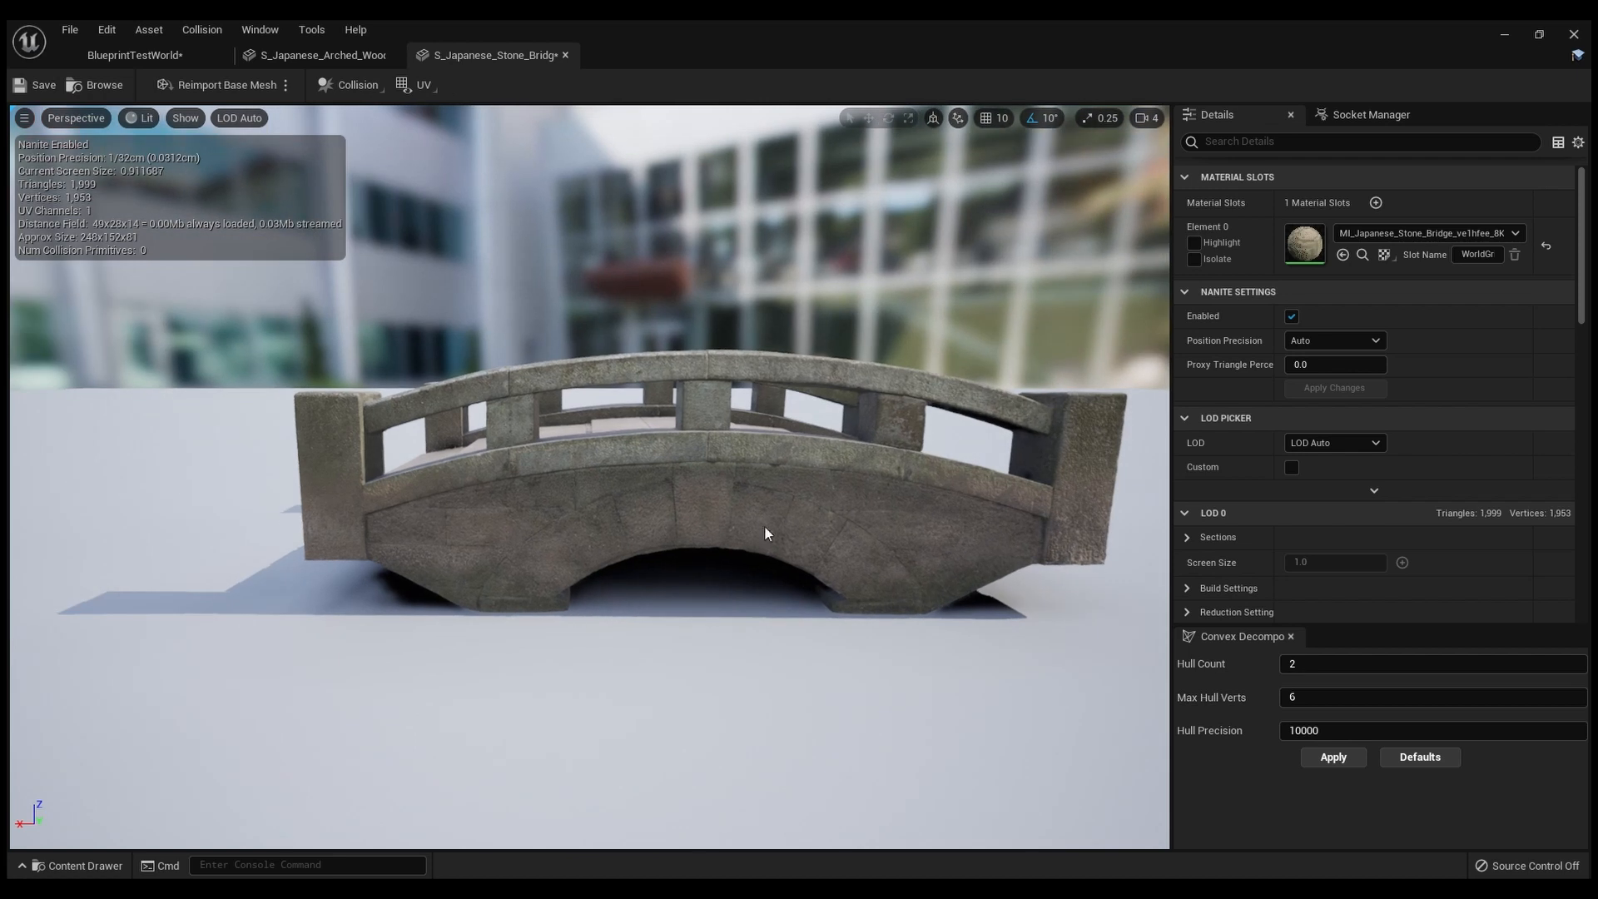
# Return to the BlueprintTestWorld level editor with the stone bridge asset folder open.
pyautogui.click(135, 55)
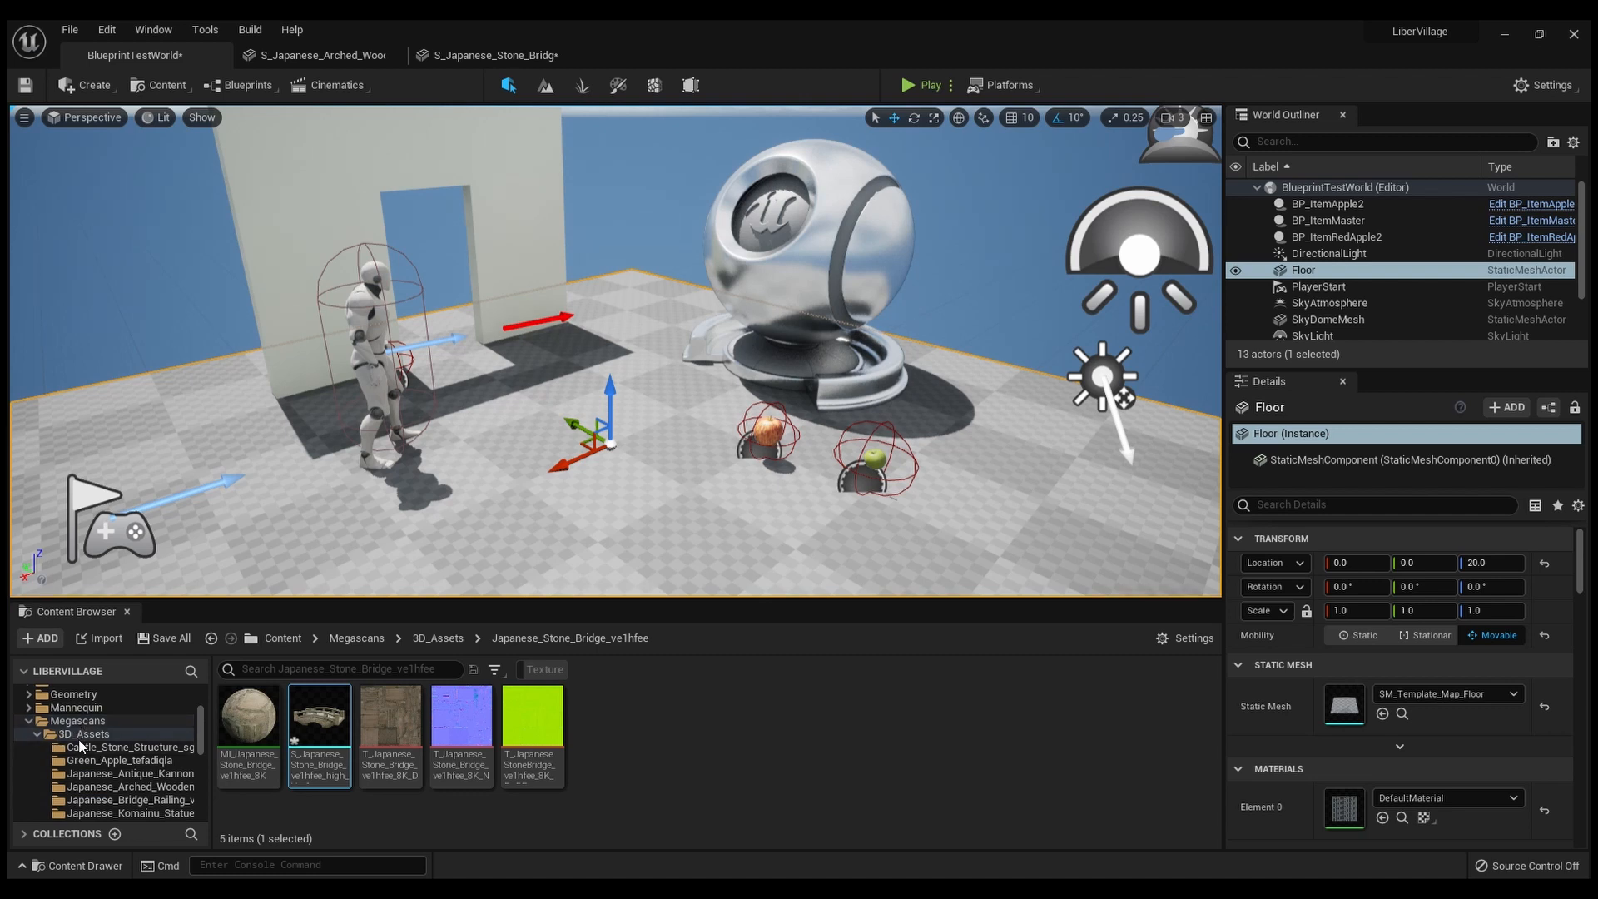
# Browse the Mossy Boulder and Wooden Lamp folders, then reopen the S_Japanese_Stone_Bridge mesh editor.
pyautogui.scroll(-3)
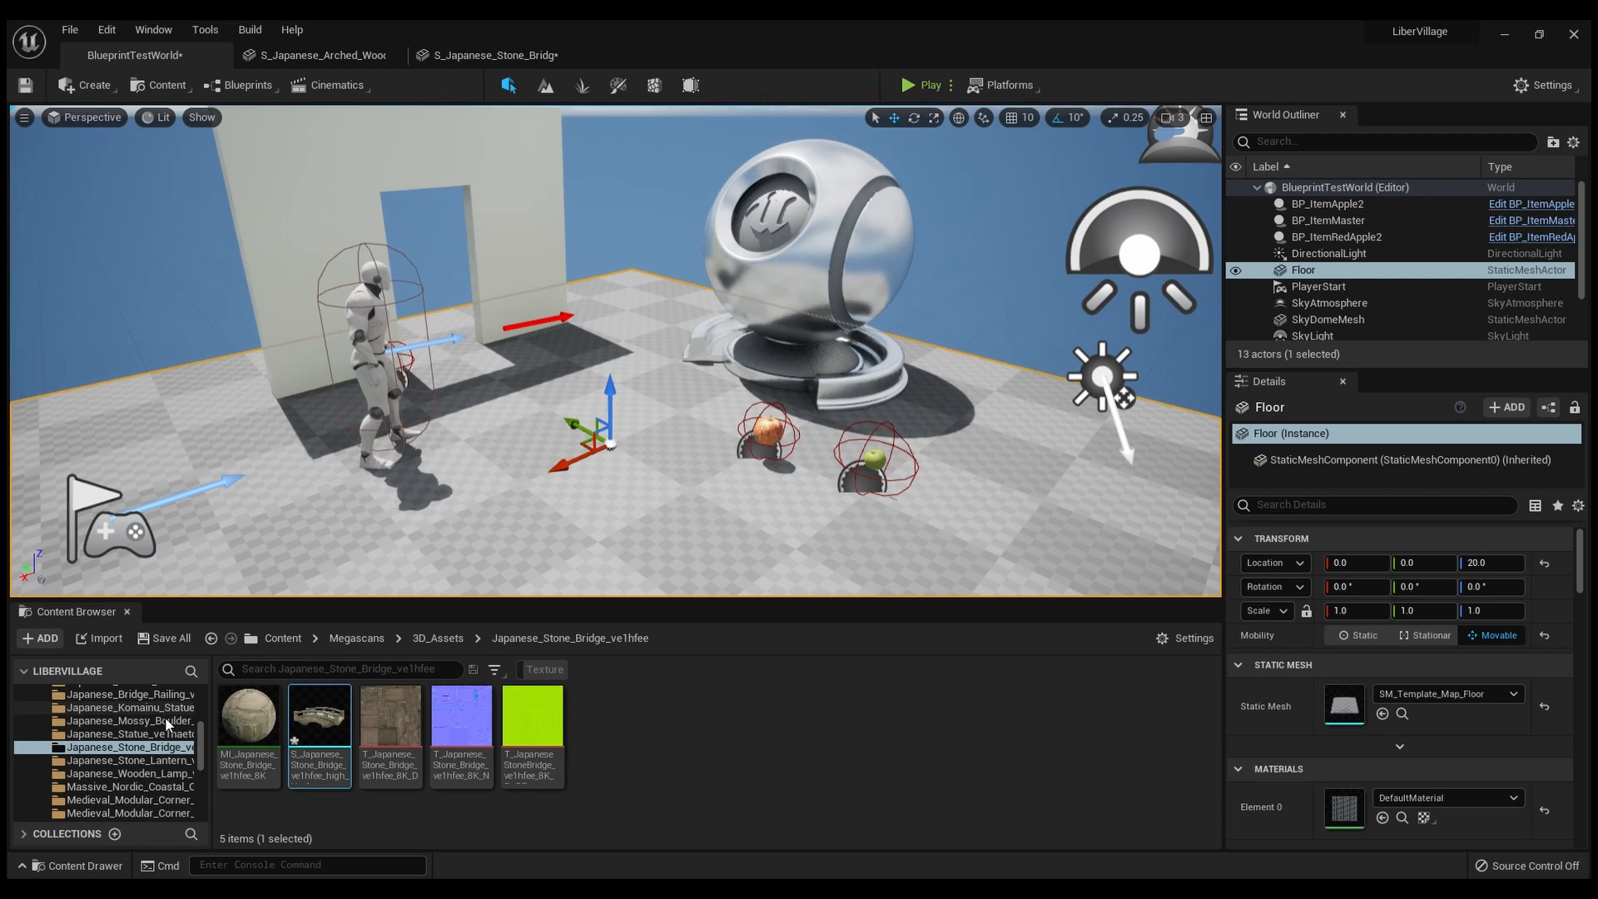
pyautogui.click(128, 721)
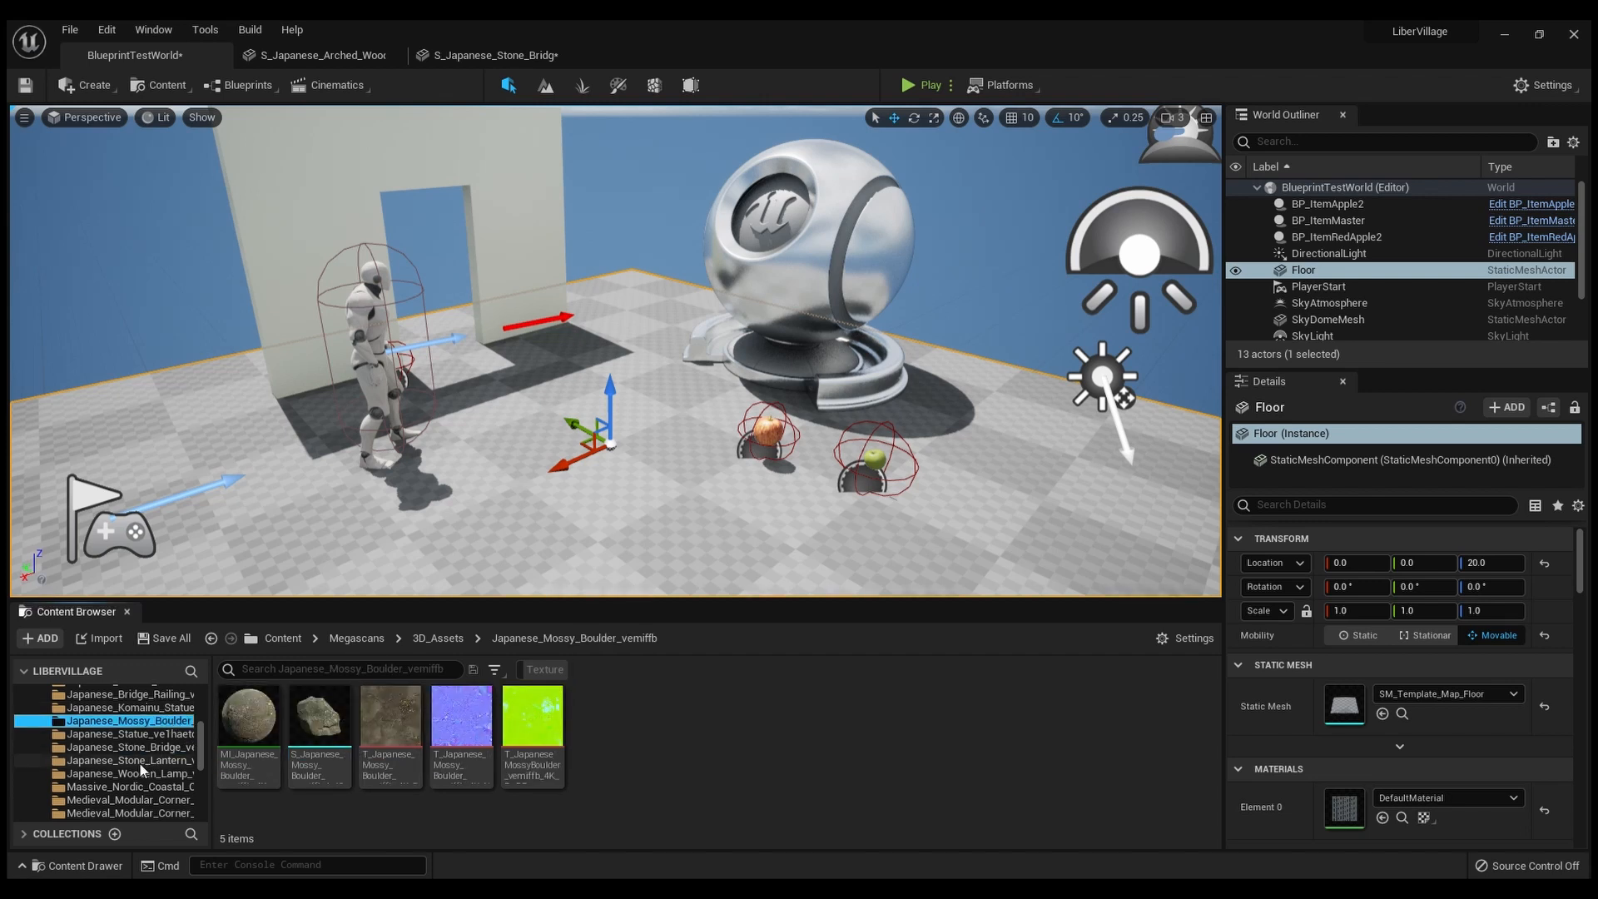
pyautogui.click(126, 772)
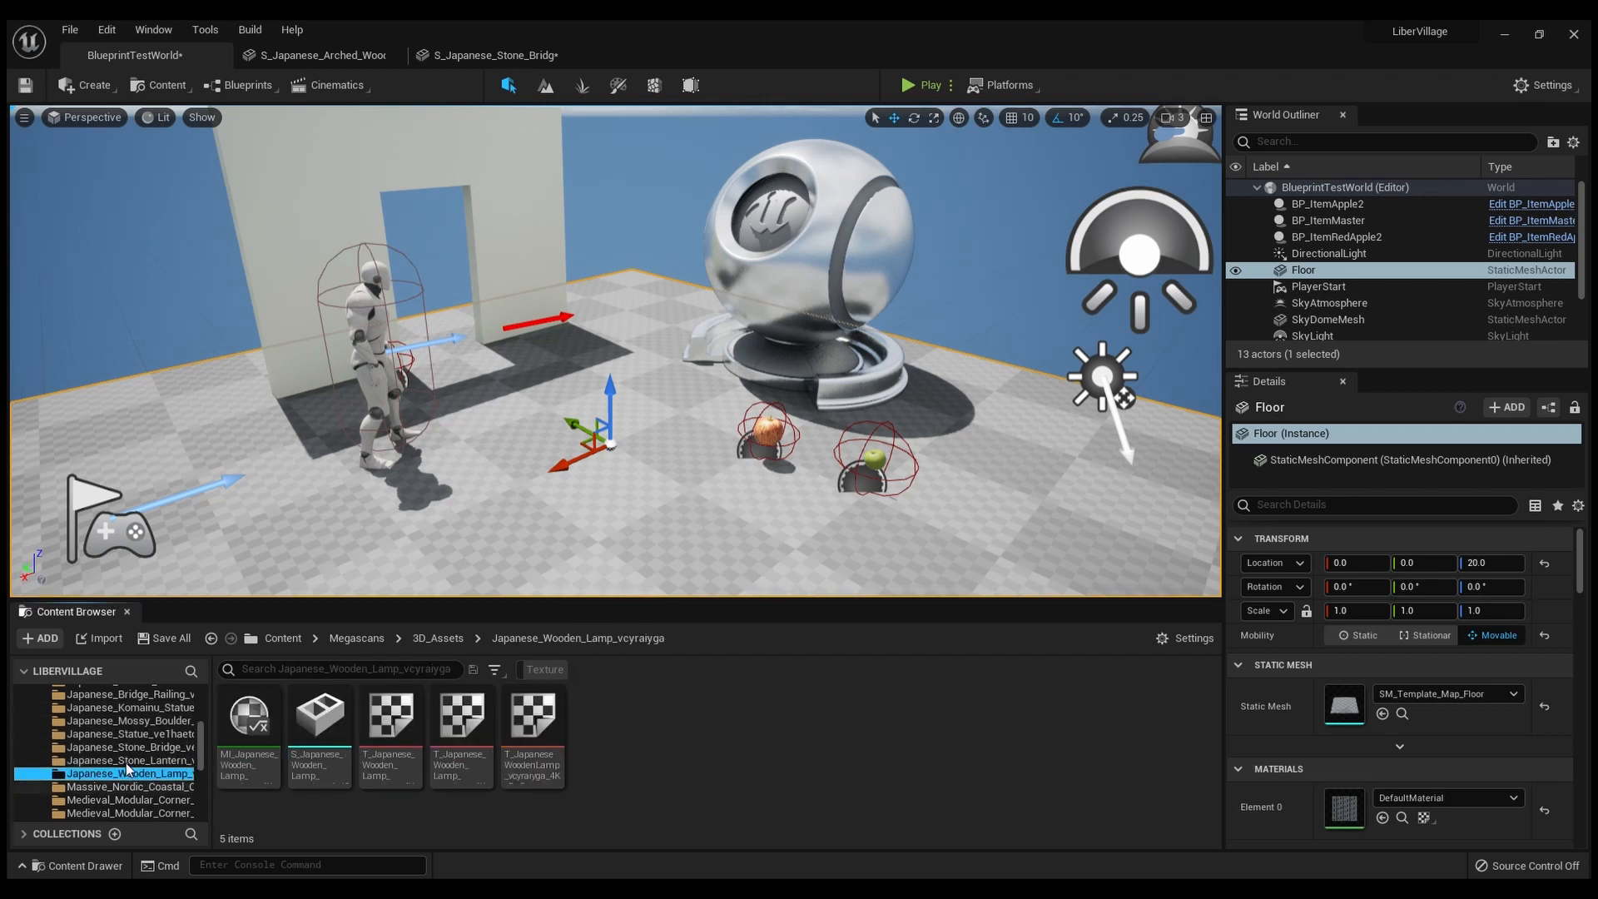
pyautogui.click(124, 747)
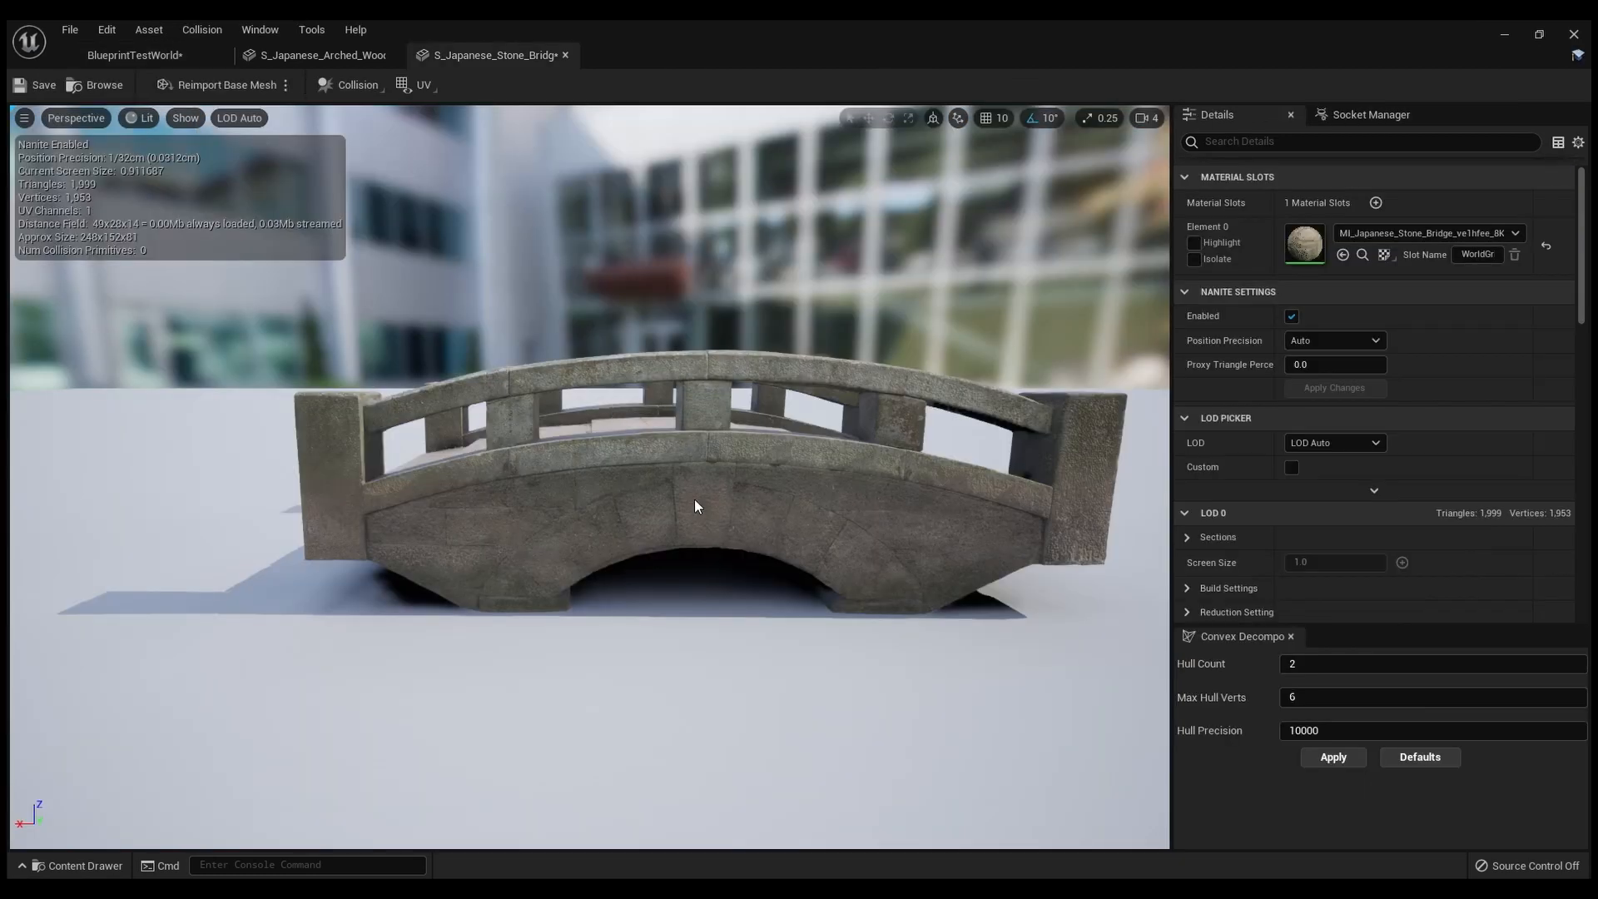
pyautogui.moveTo(768, 496)
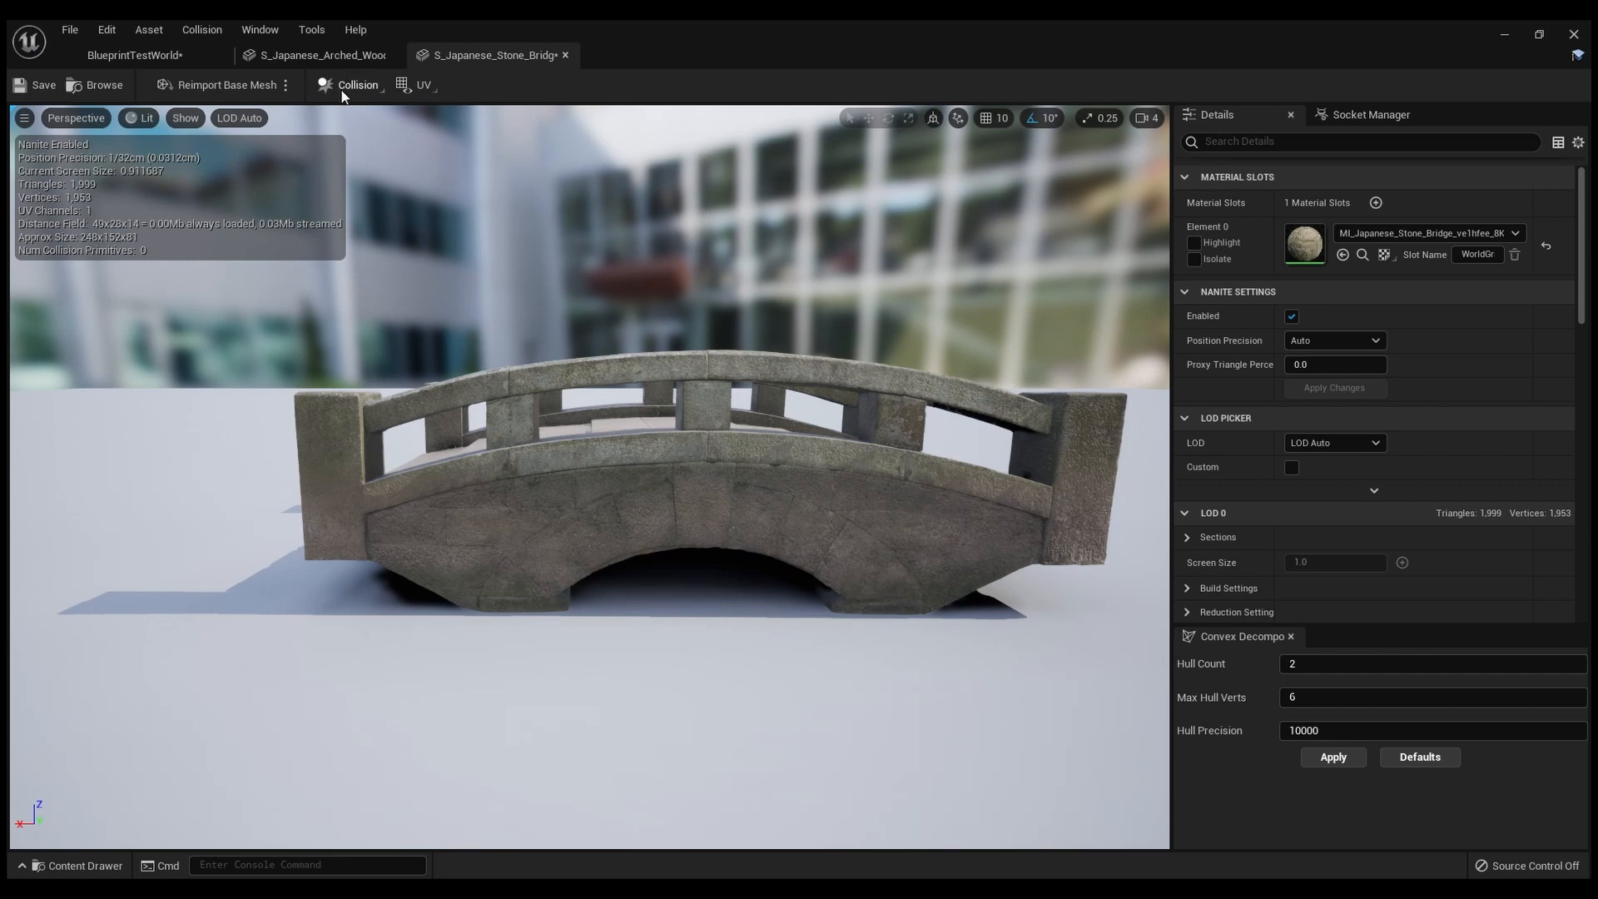
pyautogui.moveTo(405, 328)
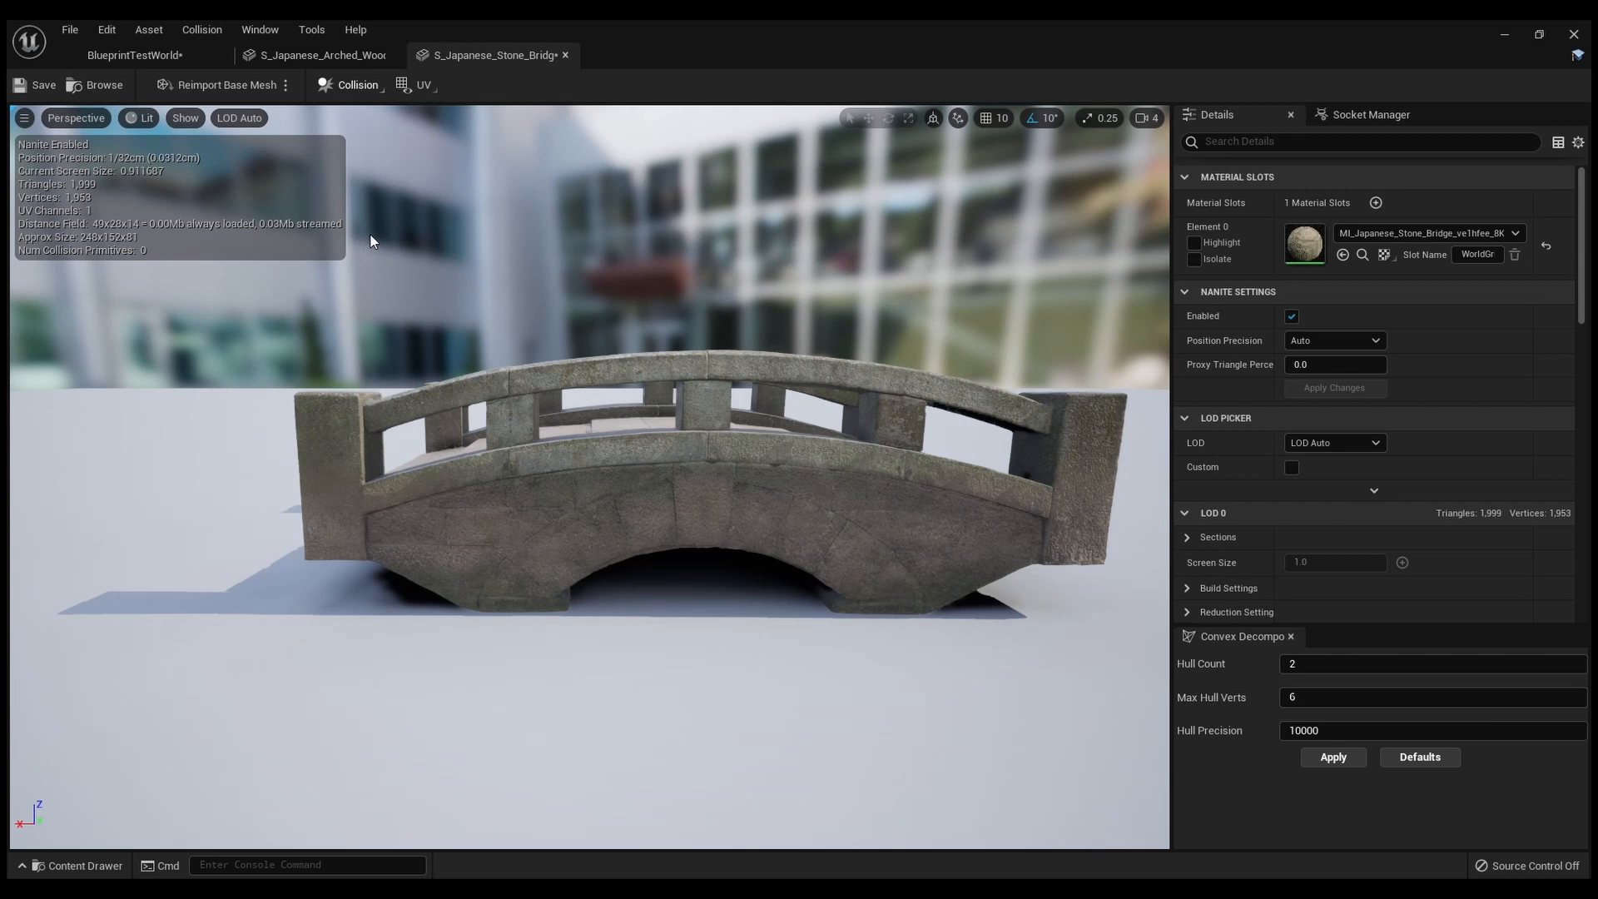
pyautogui.moveTo(394, 242)
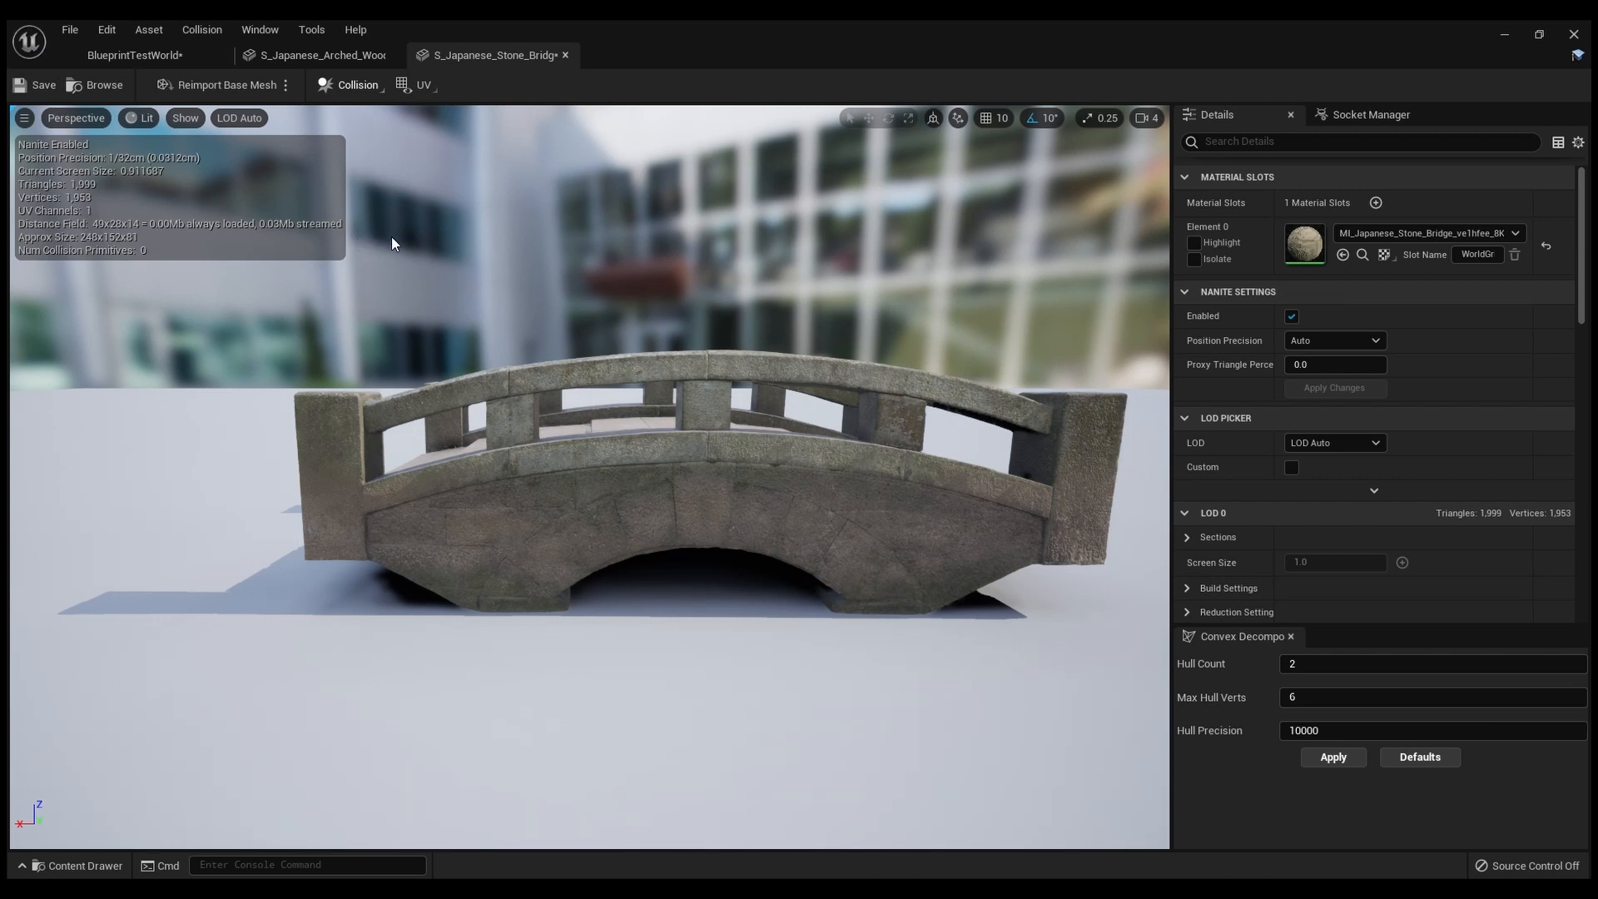
pyautogui.moveTo(451, 250)
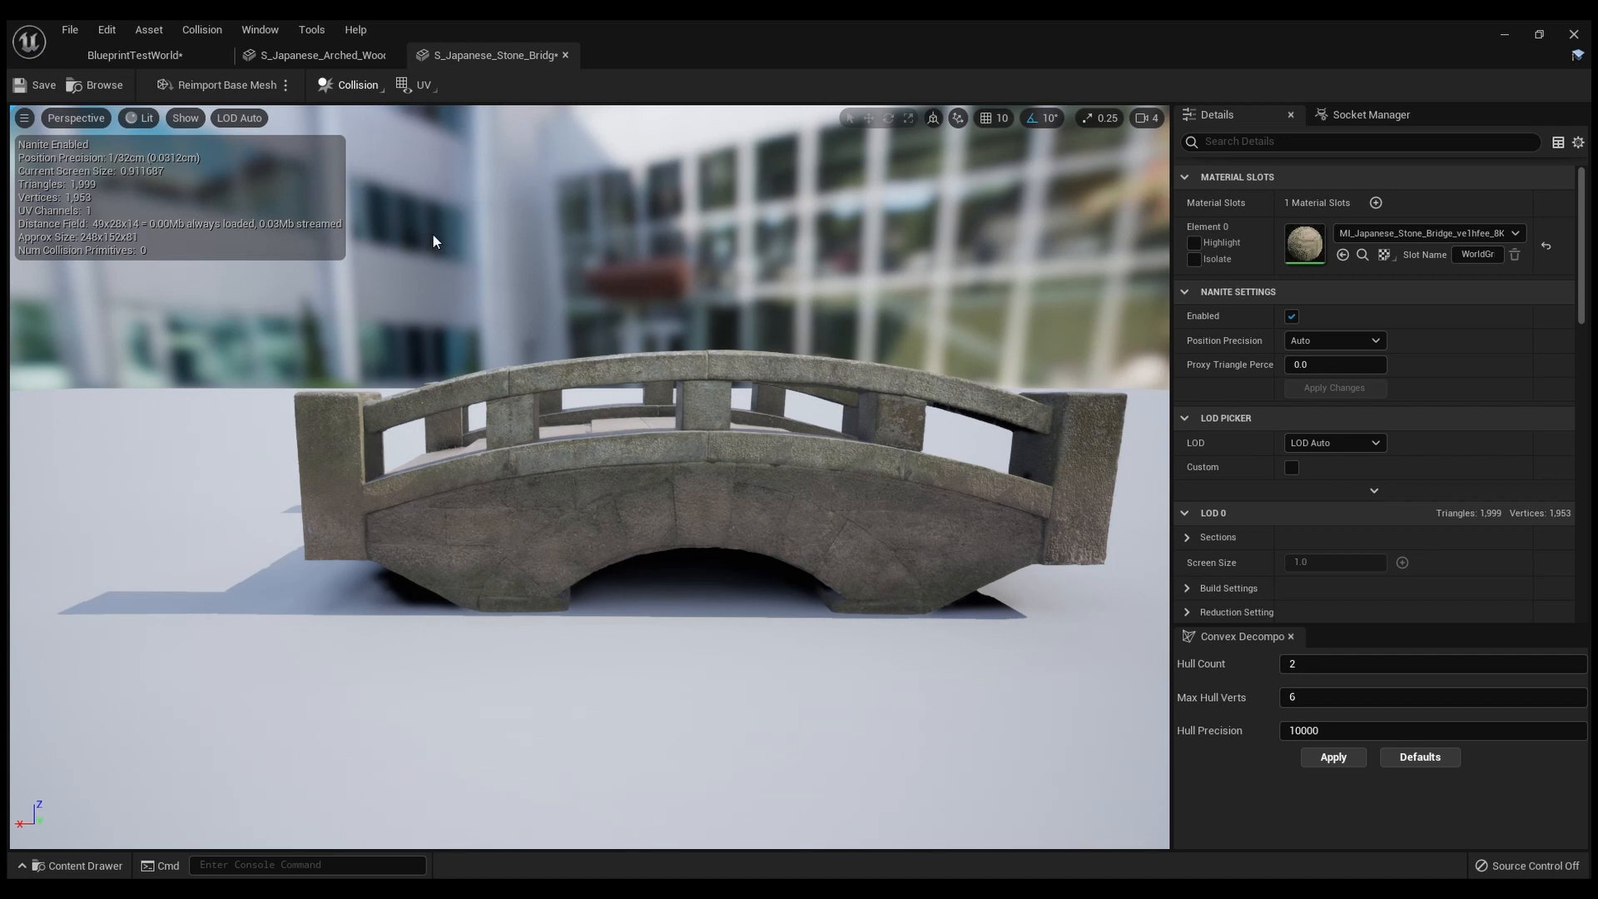
pyautogui.click(1331, 756)
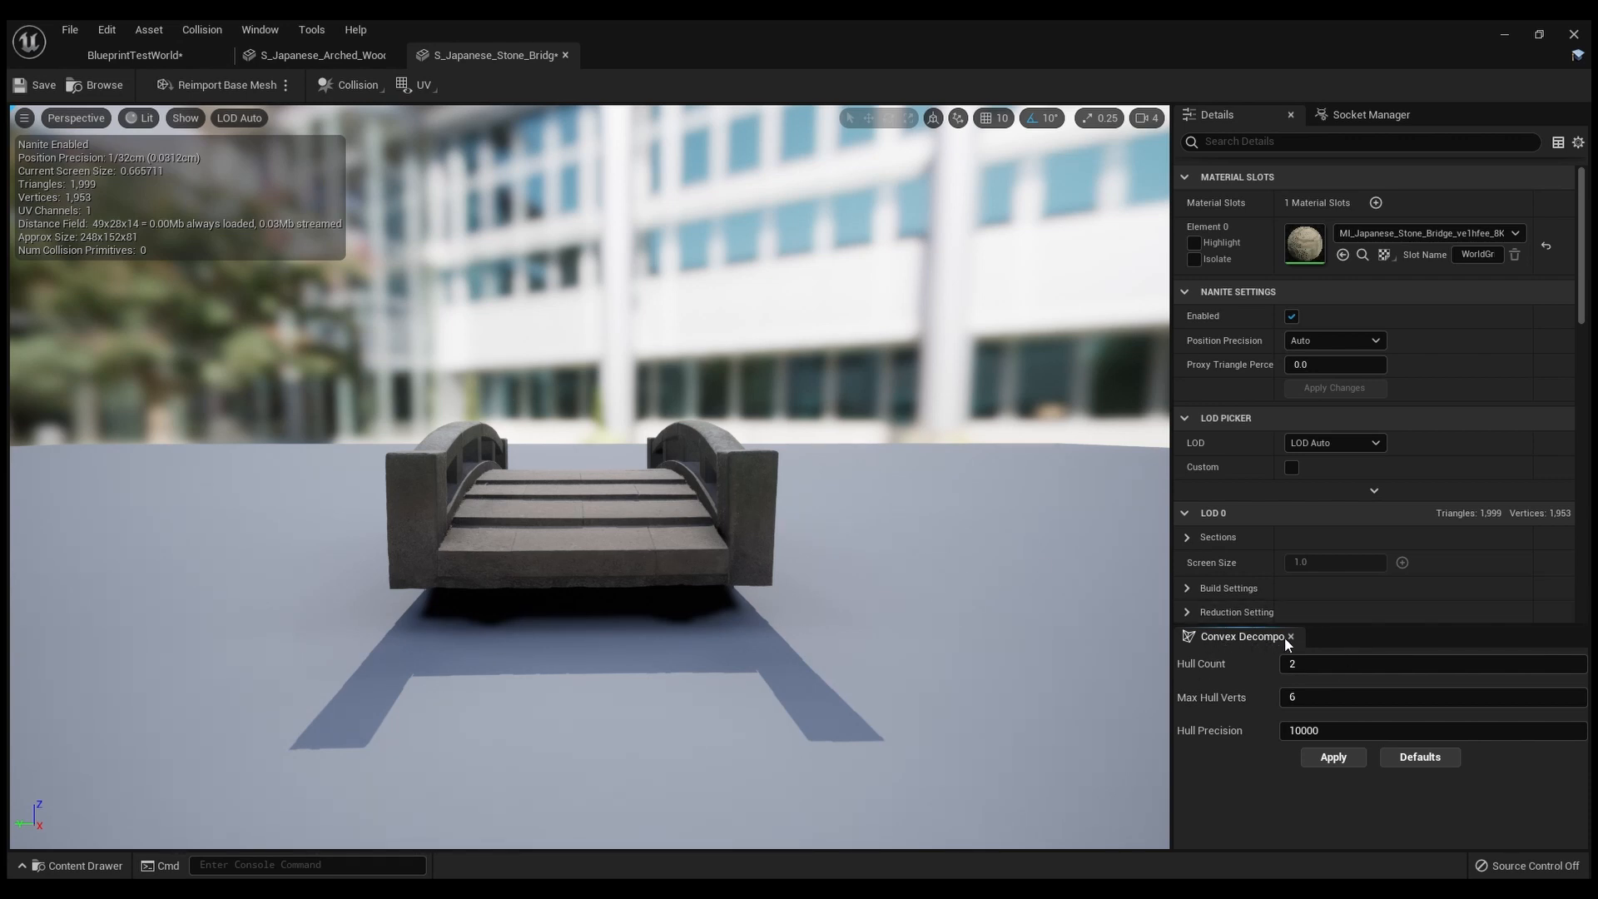
pyautogui.moveTo(1248, 743)
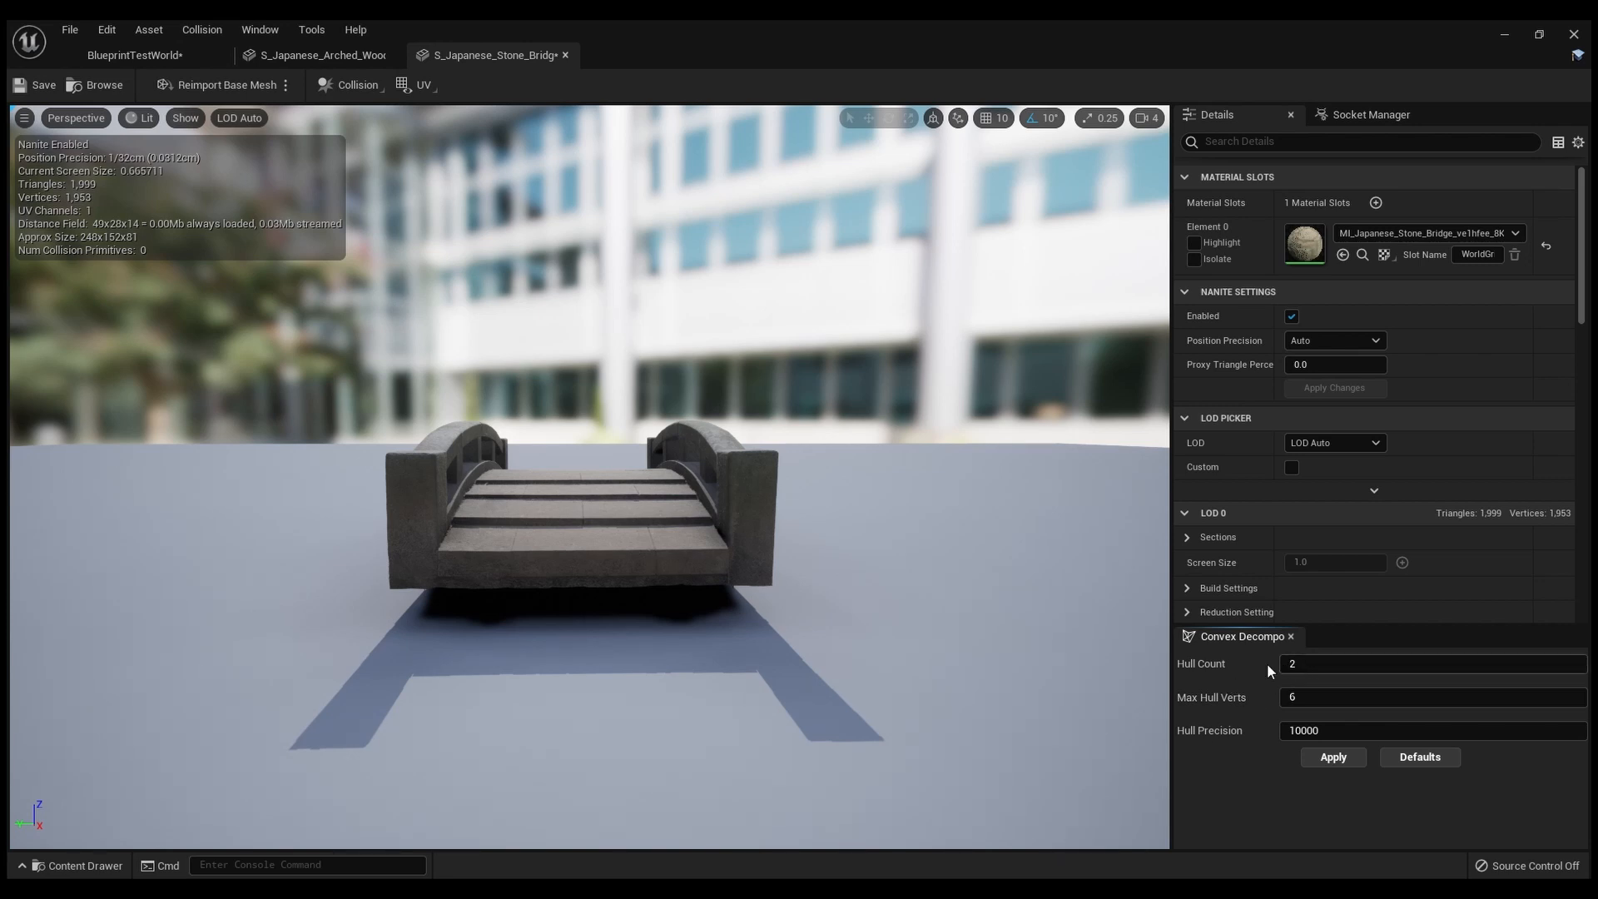
pyautogui.write('64')
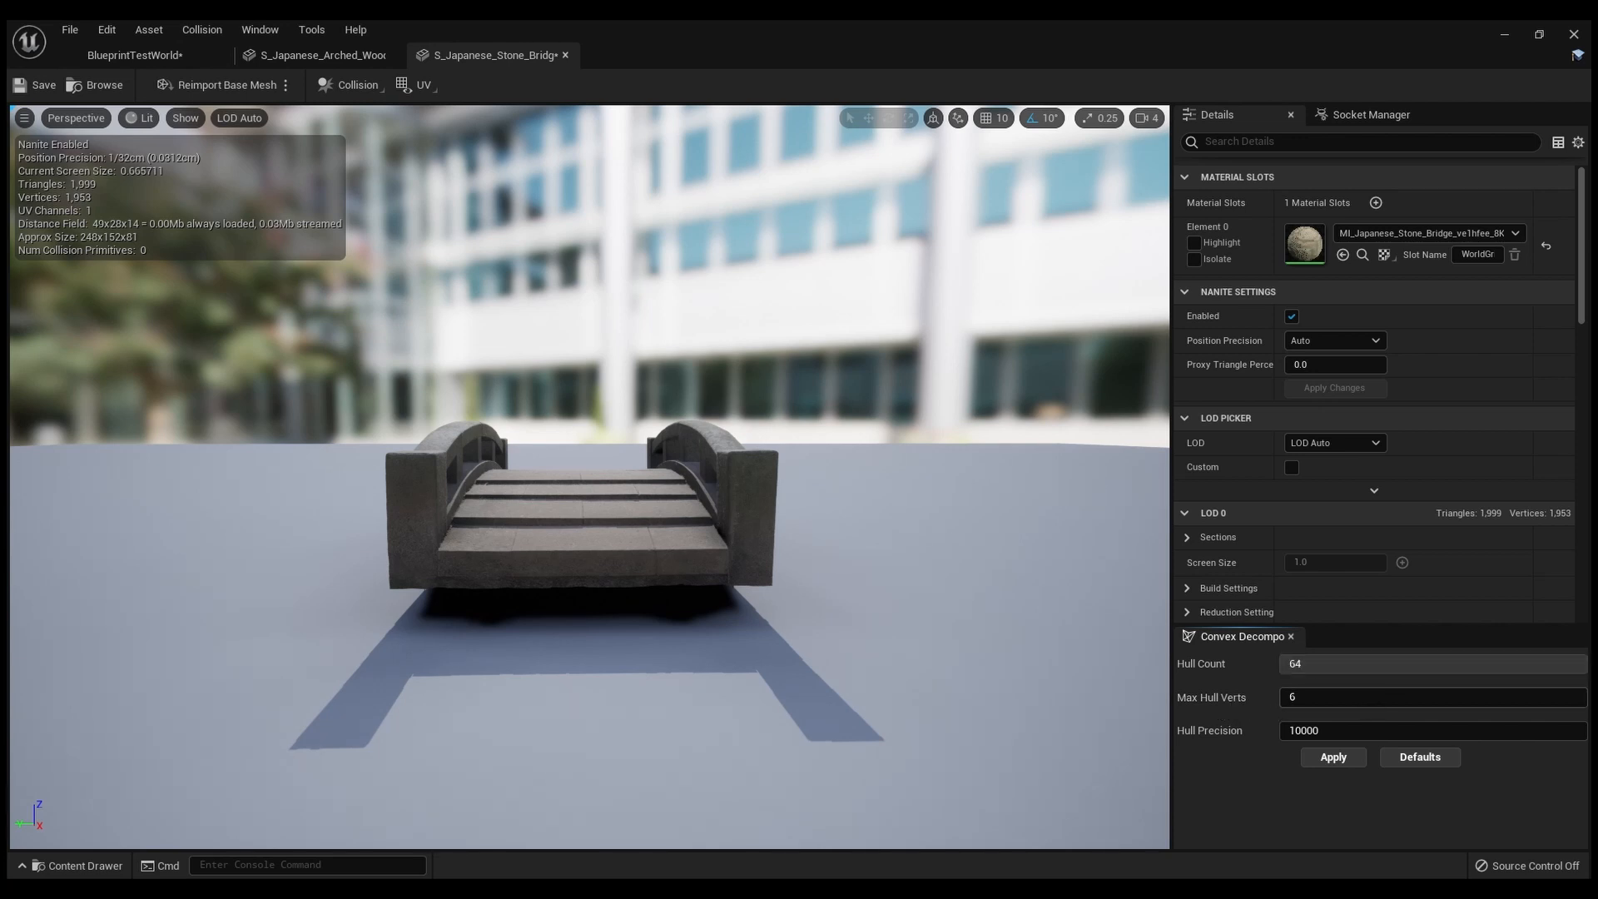
pyautogui.moveTo(1368, 705)
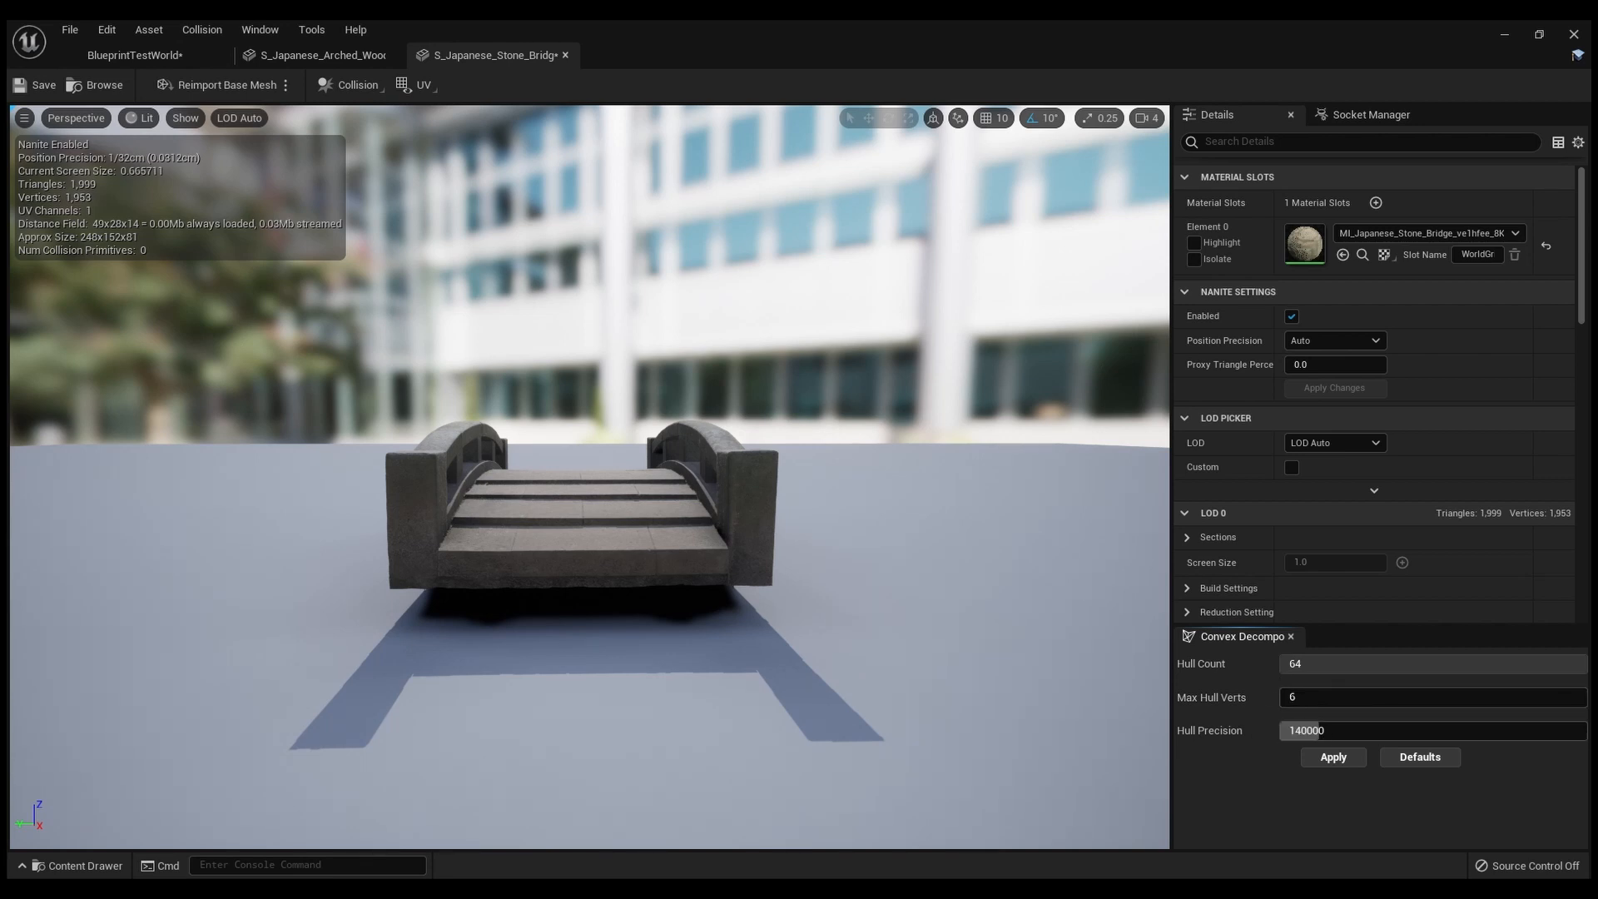
pyautogui.write('1000000')
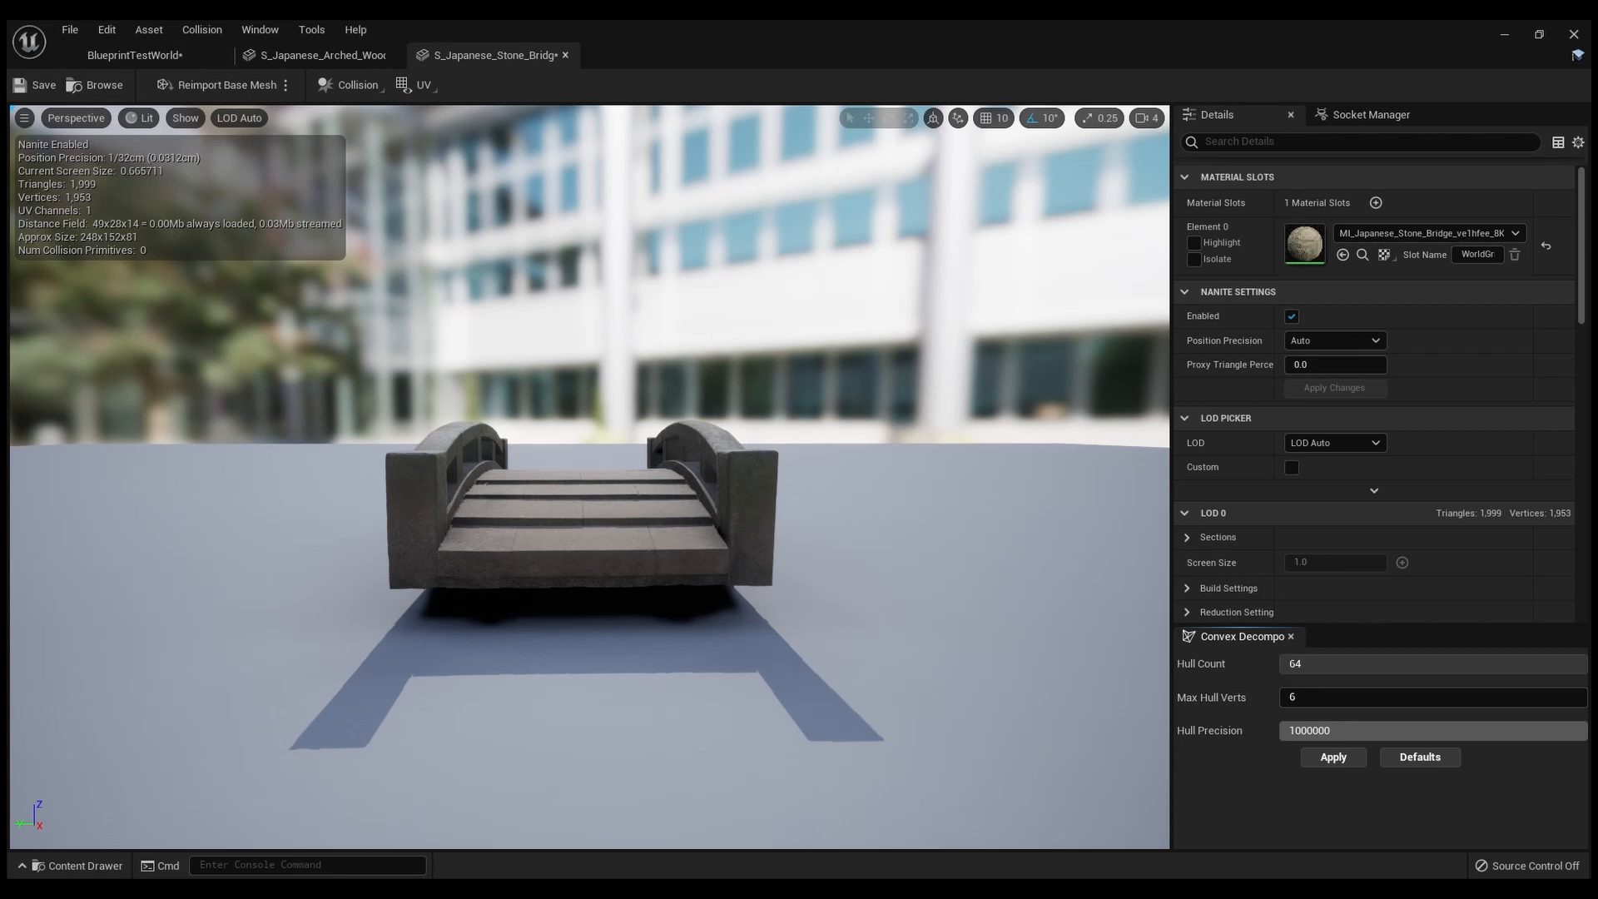
pyautogui.write('10000')
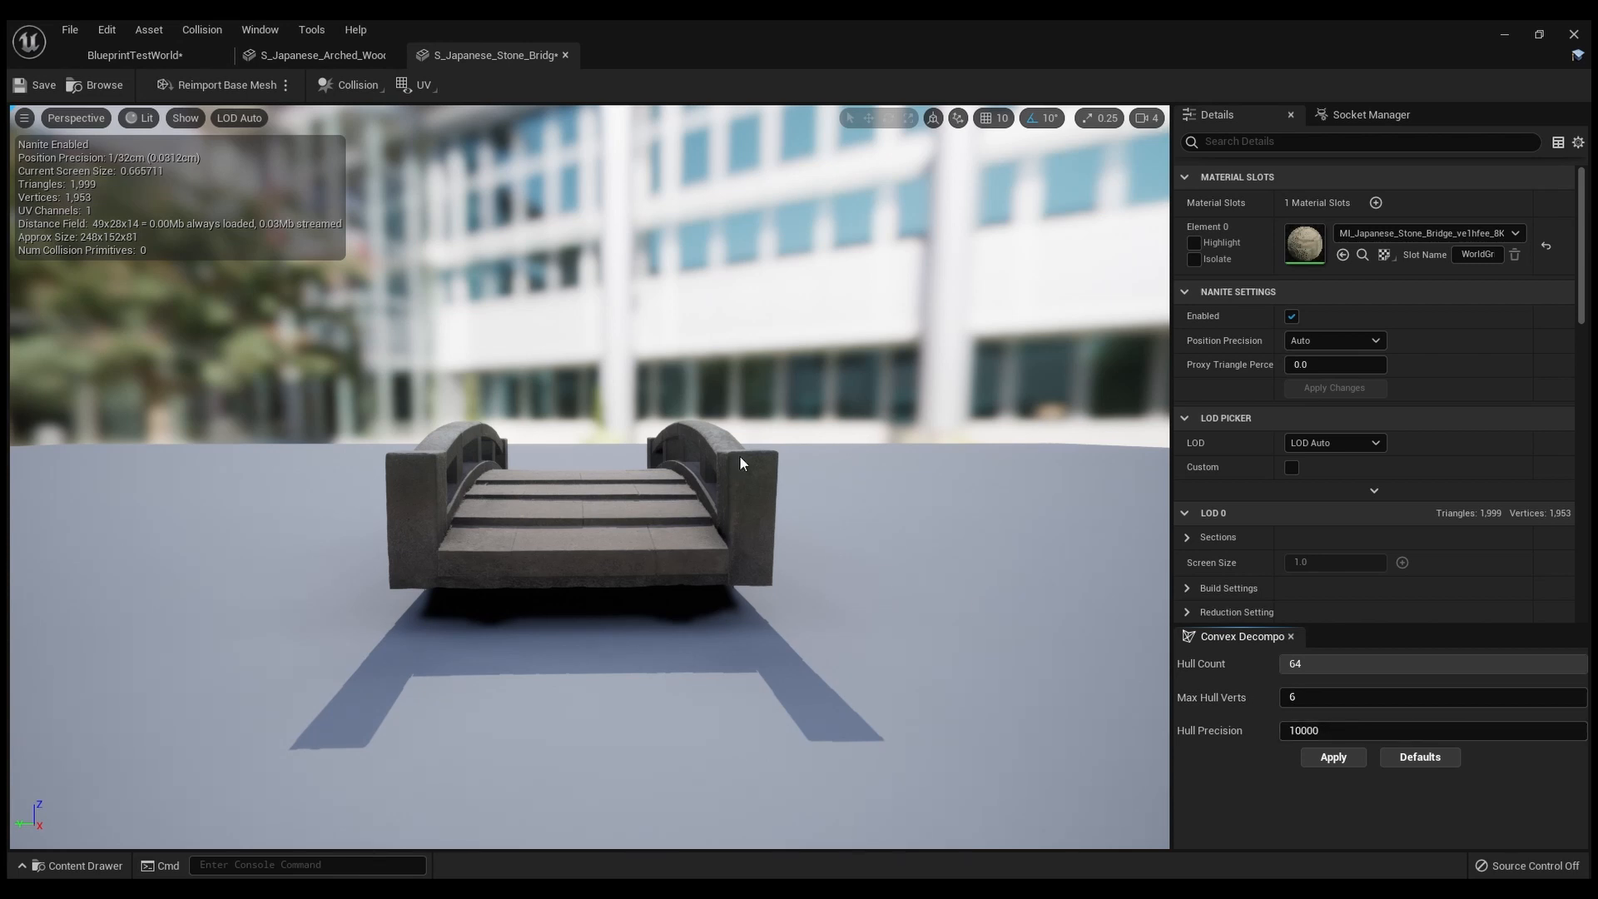
pyautogui.write('3')
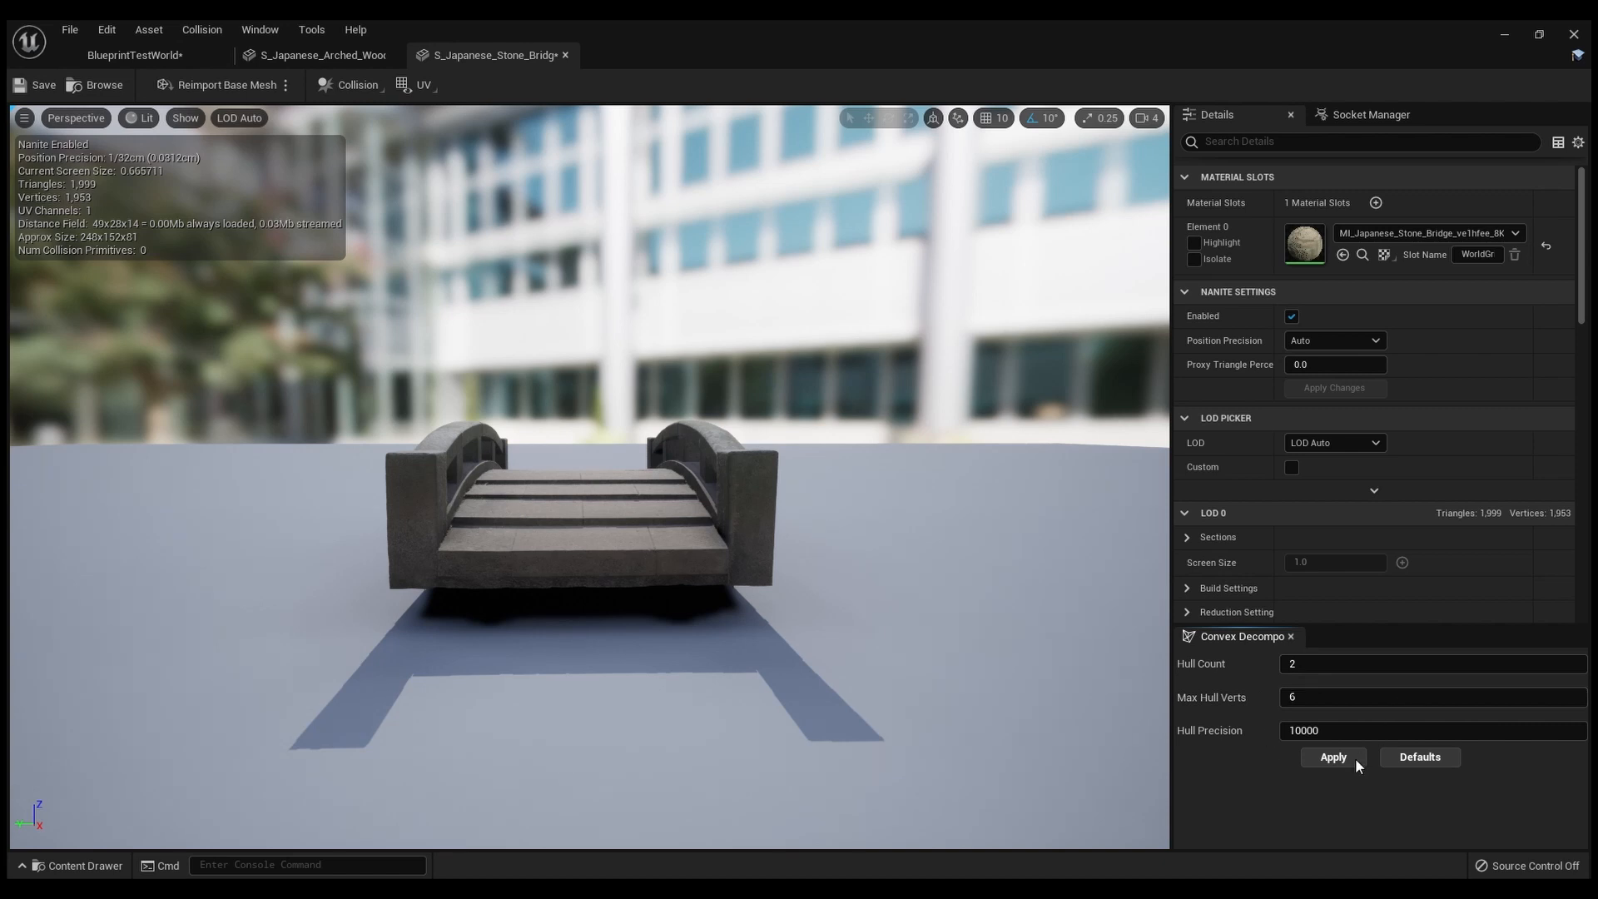
# Apply convex decomposition with default settings, creating two collision hulls on the bridge.
pyautogui.click(1331, 756)
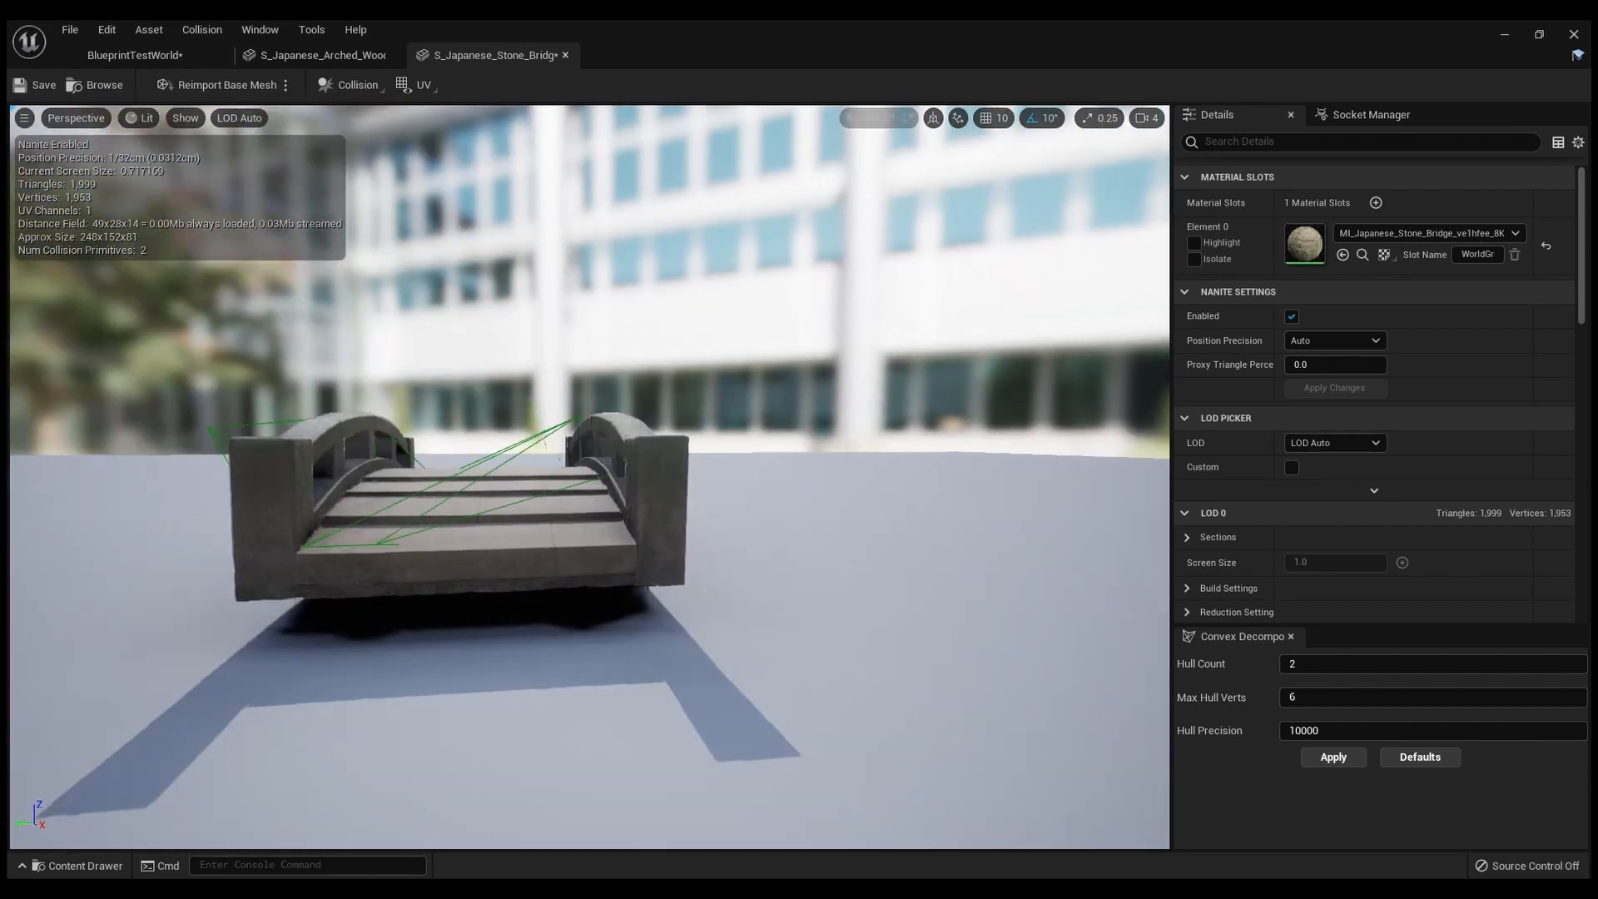
# Rebuild the bridge collision with 64 hulls, 32 max hull verts and 1000000 precision.
pyautogui.moveTo(1294, 663); pyautogui.dragTo(1427, 663)
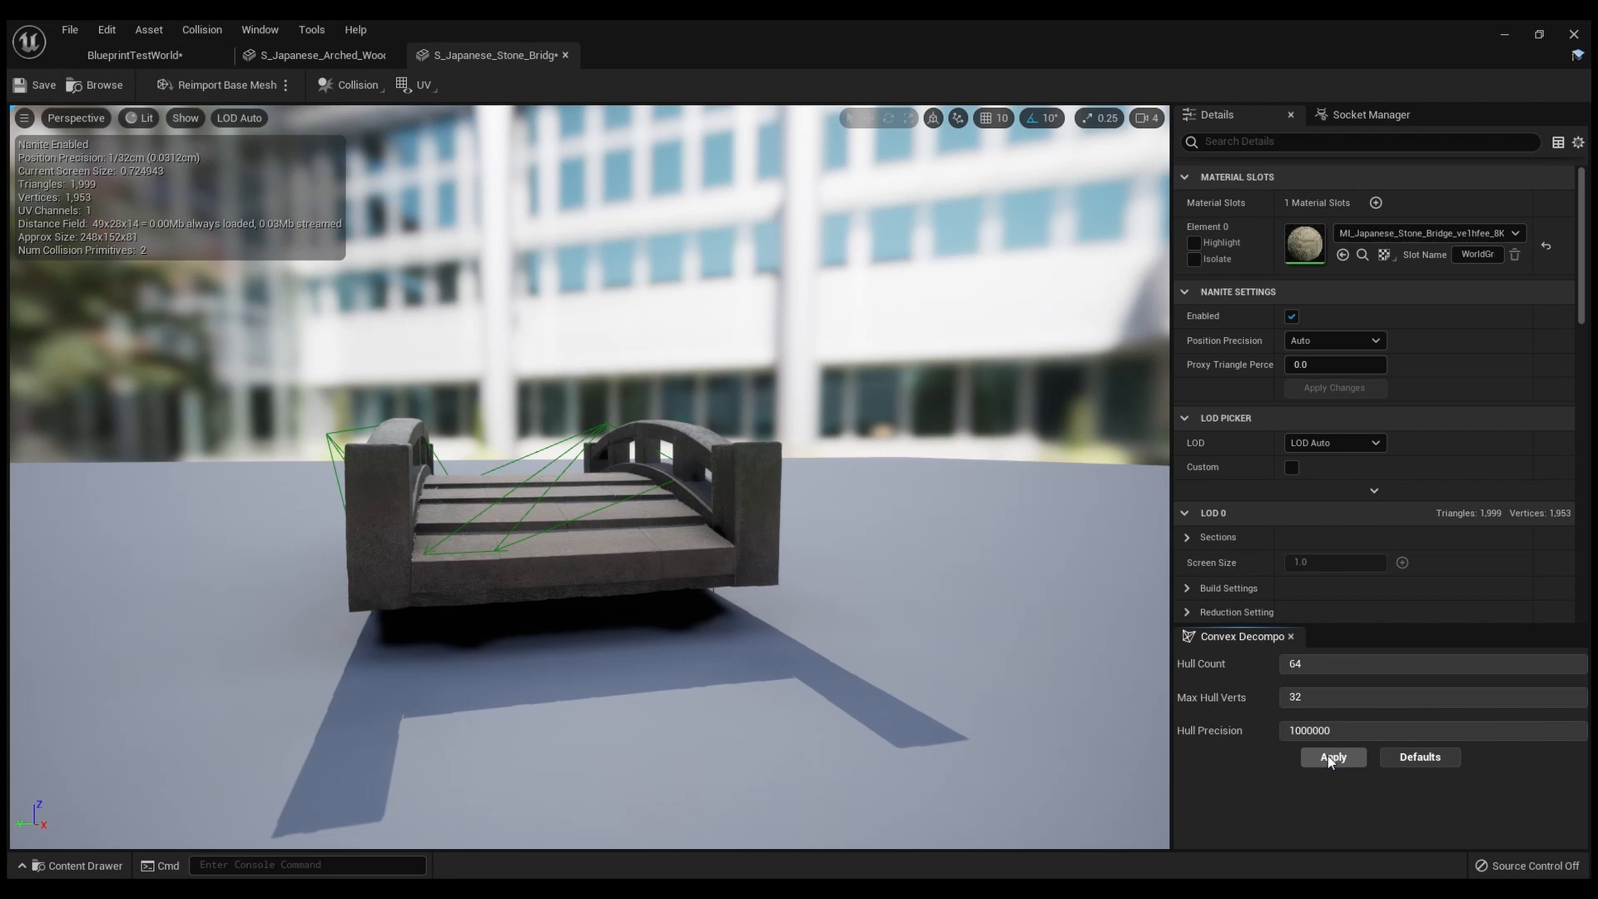
pyautogui.click(1330, 757)
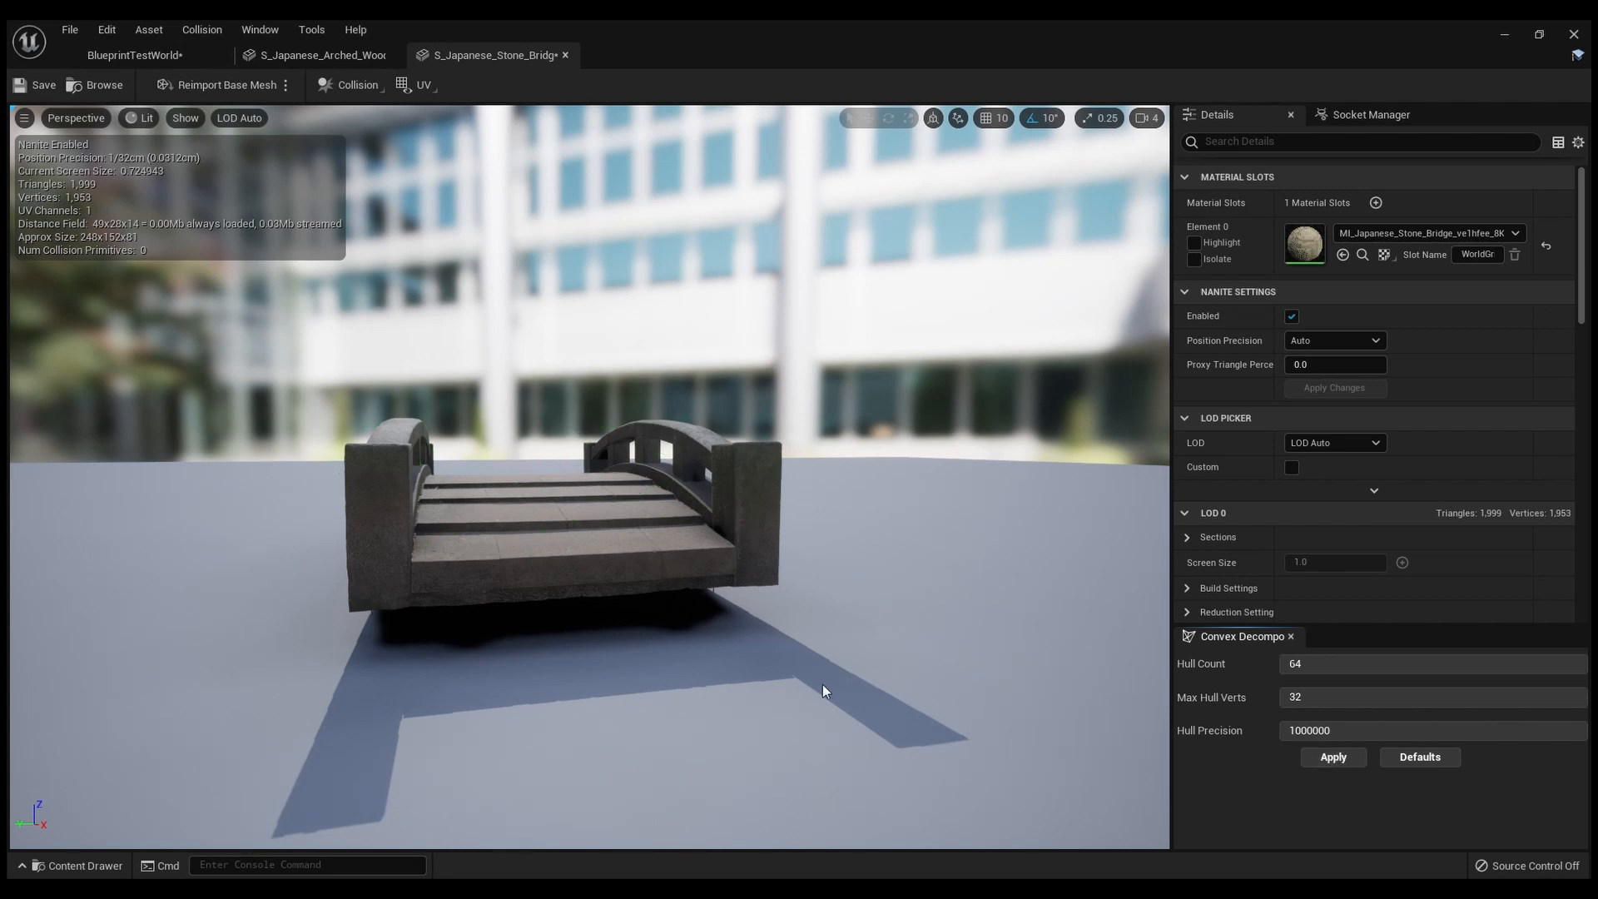
pyautogui.moveTo(746, 639)
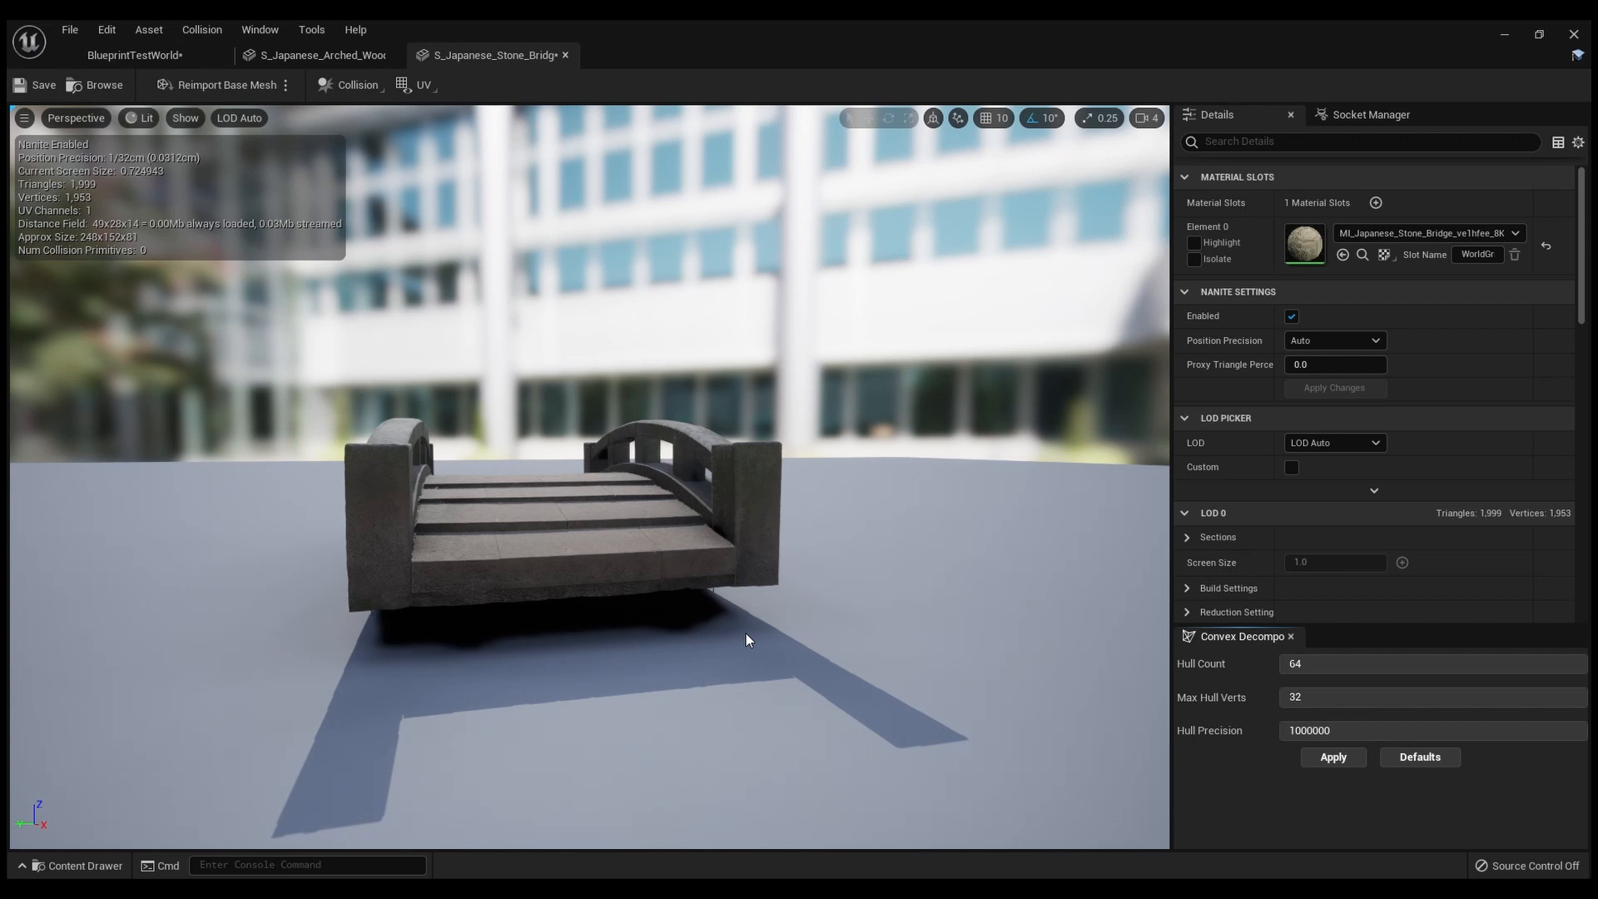
pyautogui.click(1331, 756)
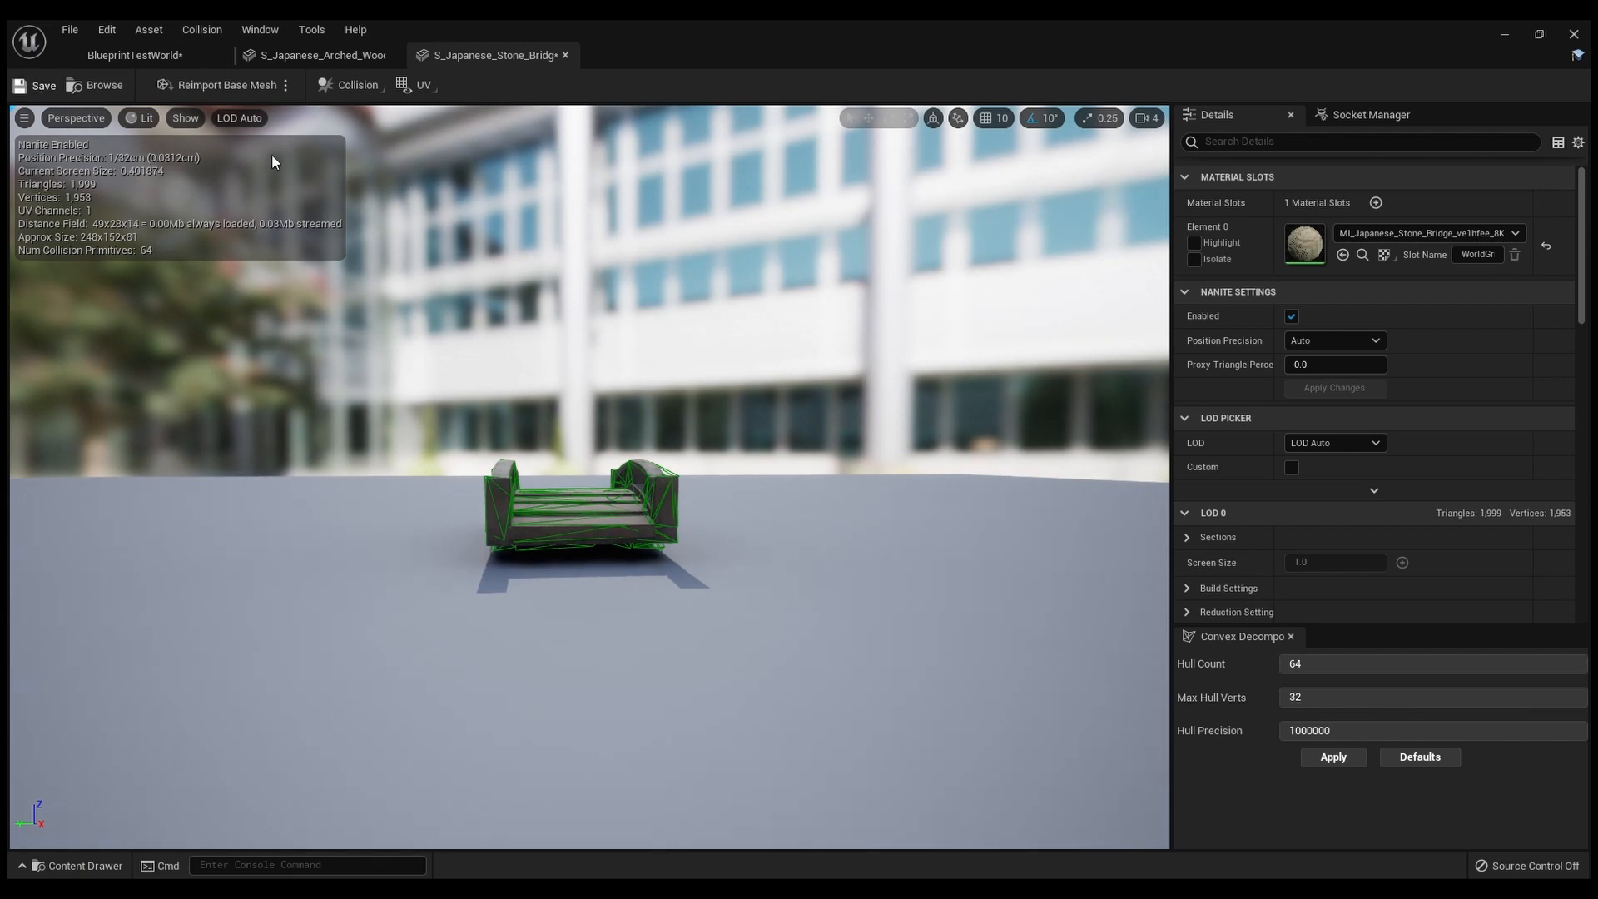
pyautogui.moveTo(671, 416)
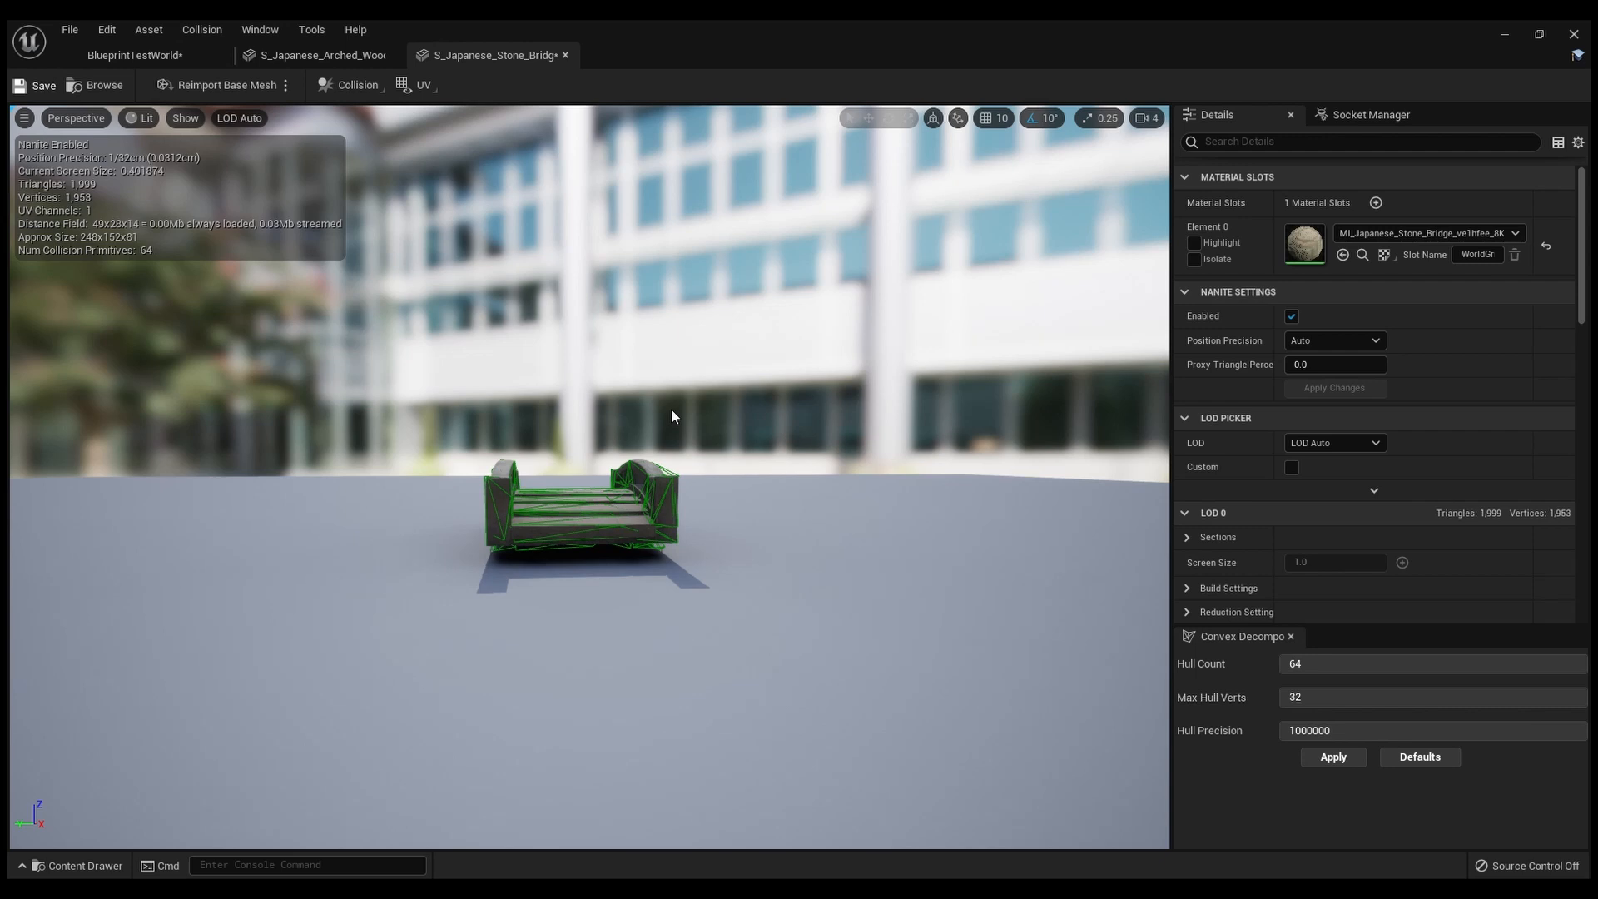
# Save the bridge mesh with its new collision and play-test the level.
pyautogui.click(43, 85)
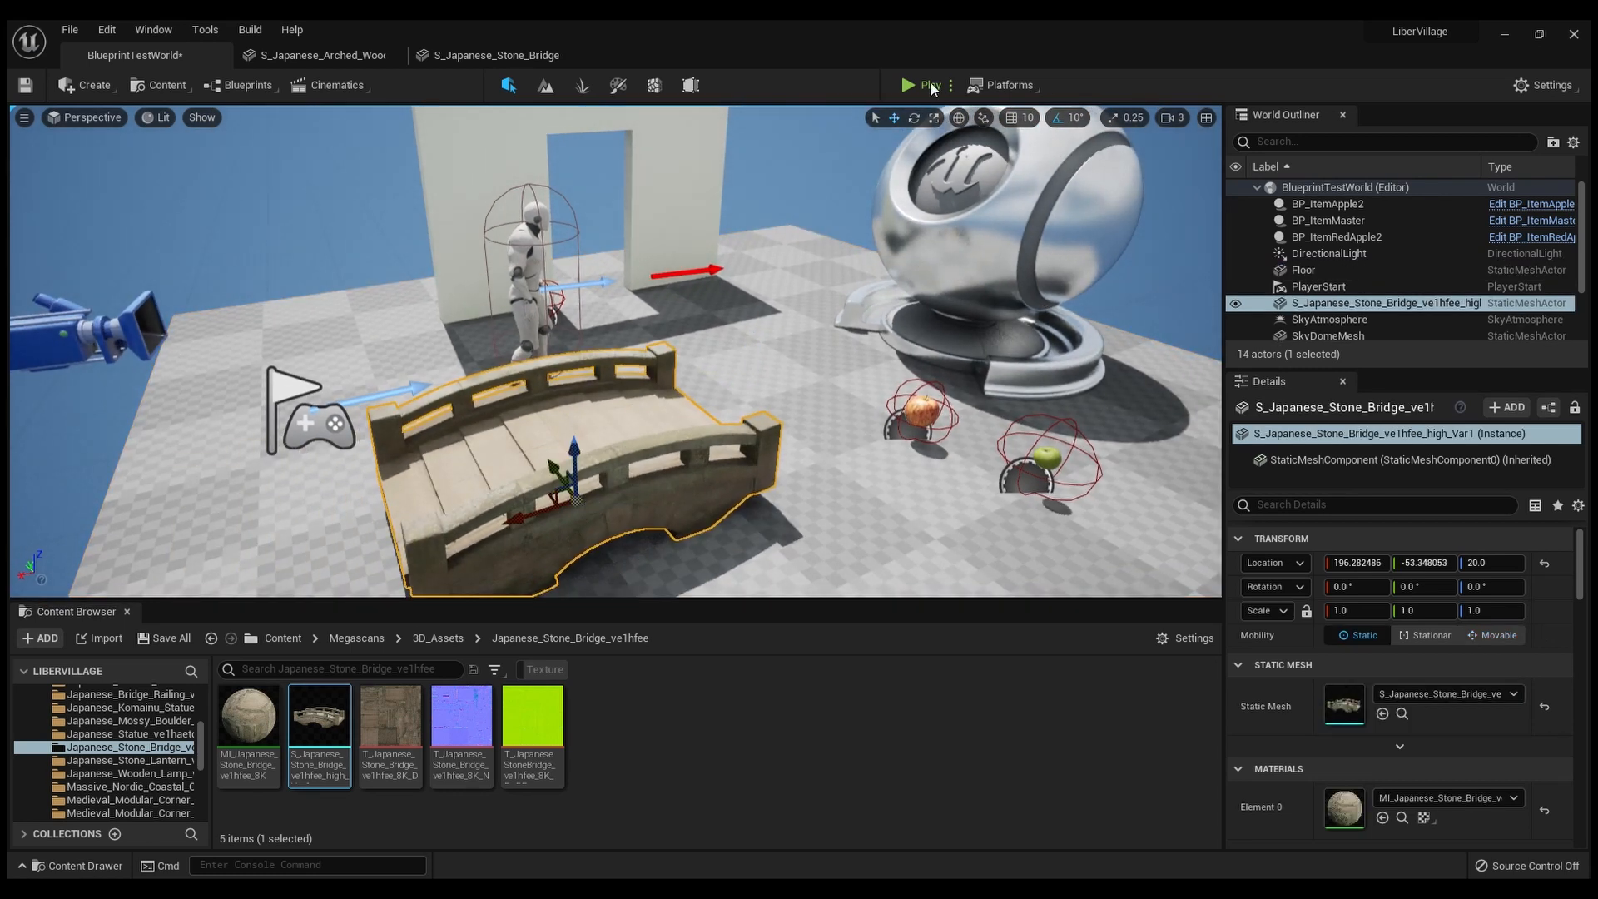
pyautogui.click(927, 85)
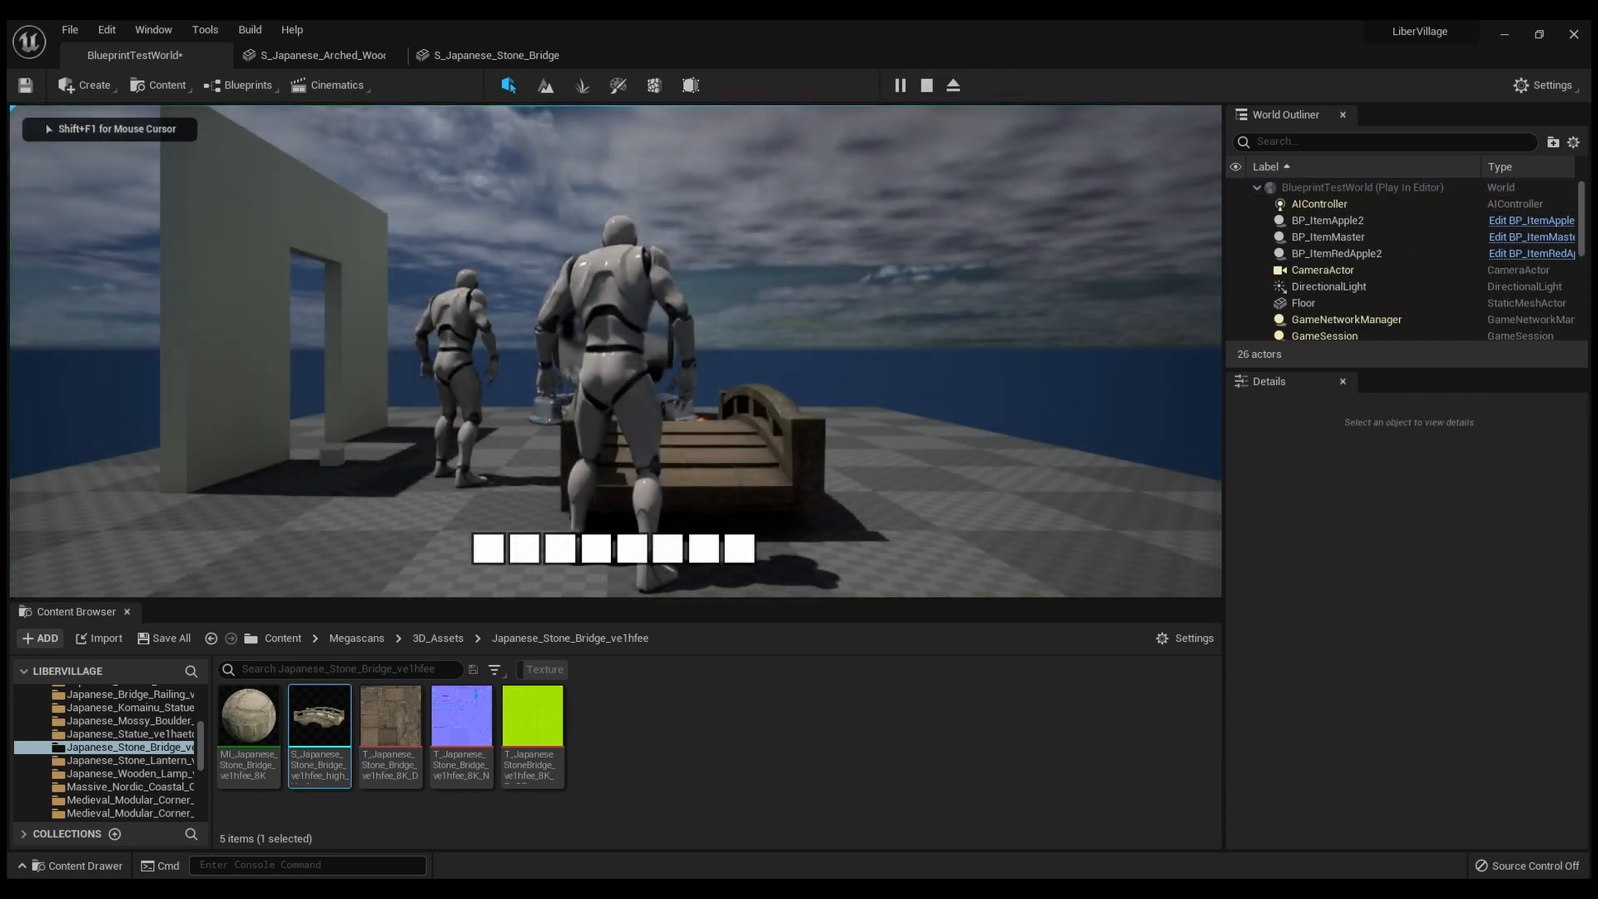